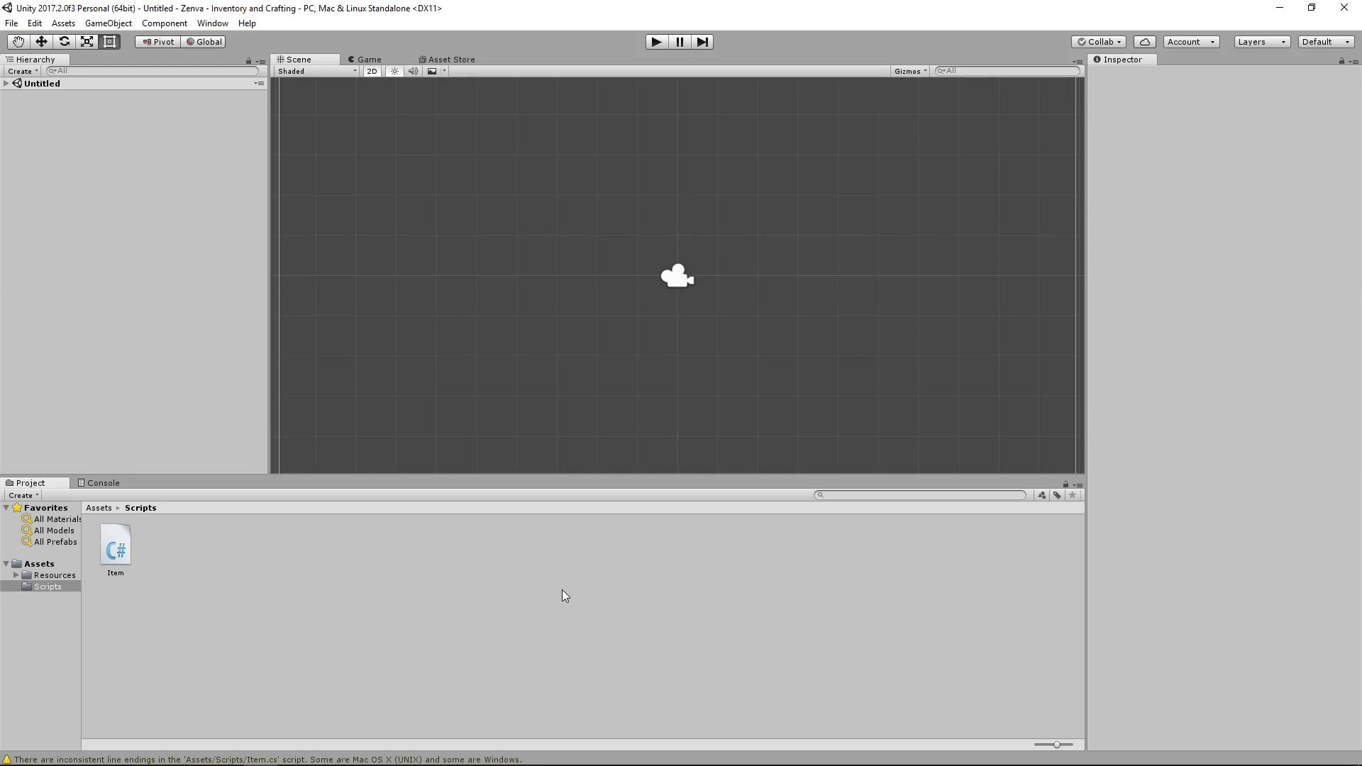
mouse_move(485, 530)
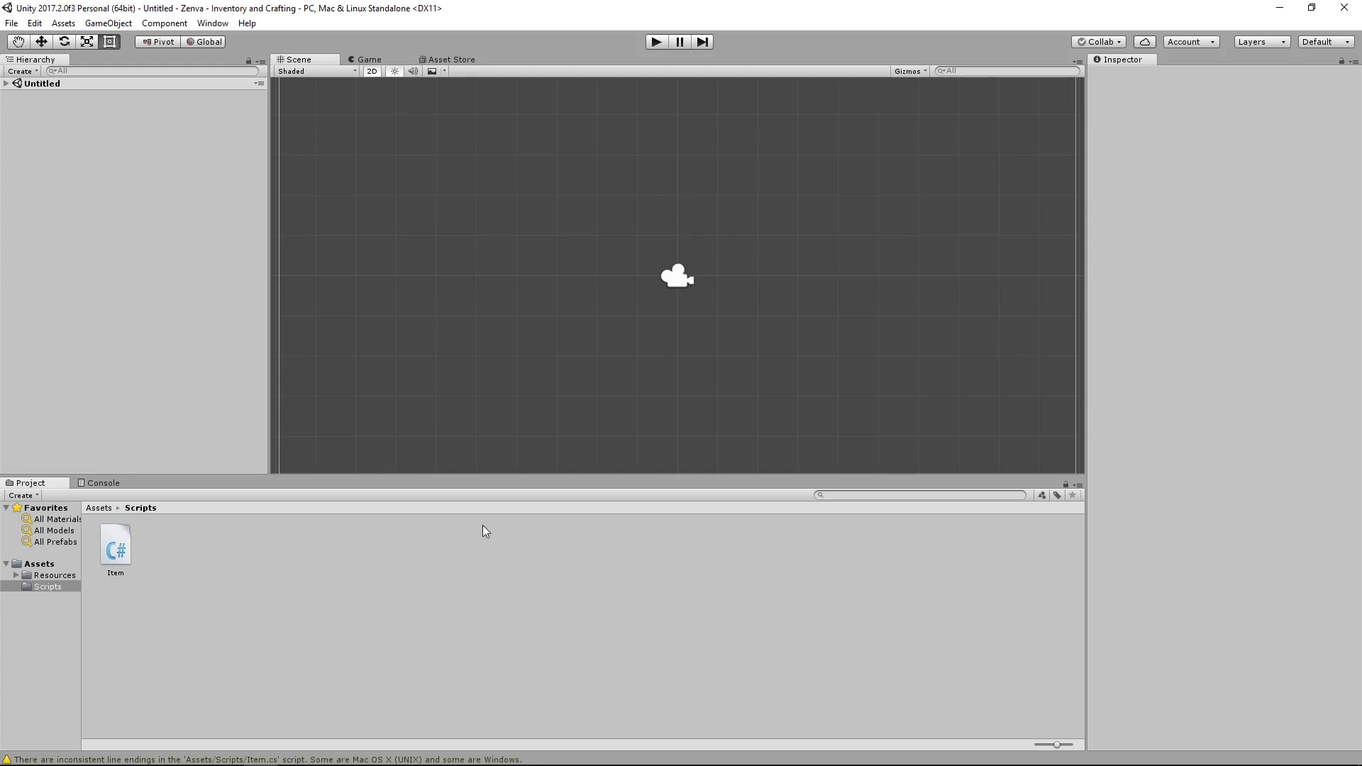
Create a C# script named CraftRecipe in the Scripts folder and open it in Visual Studio
right_click(482, 530)
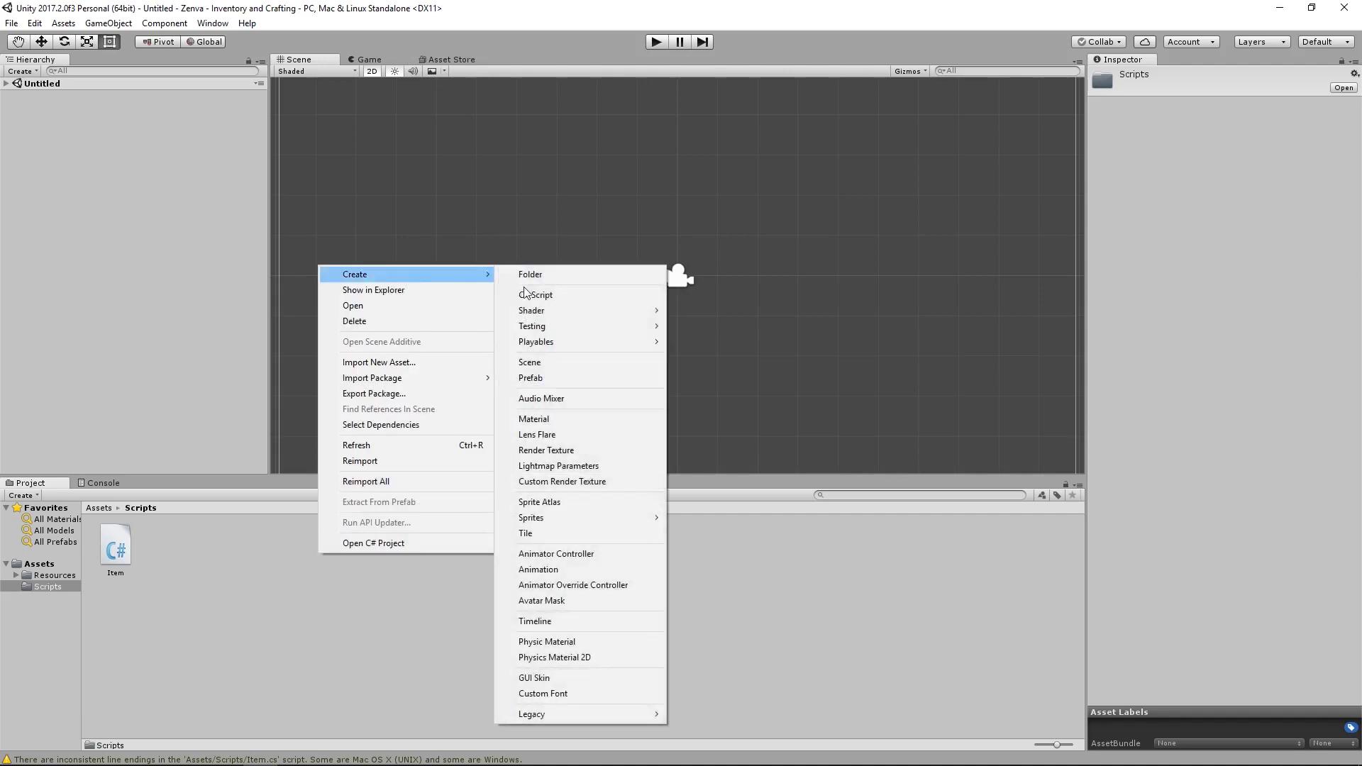
click(536, 295)
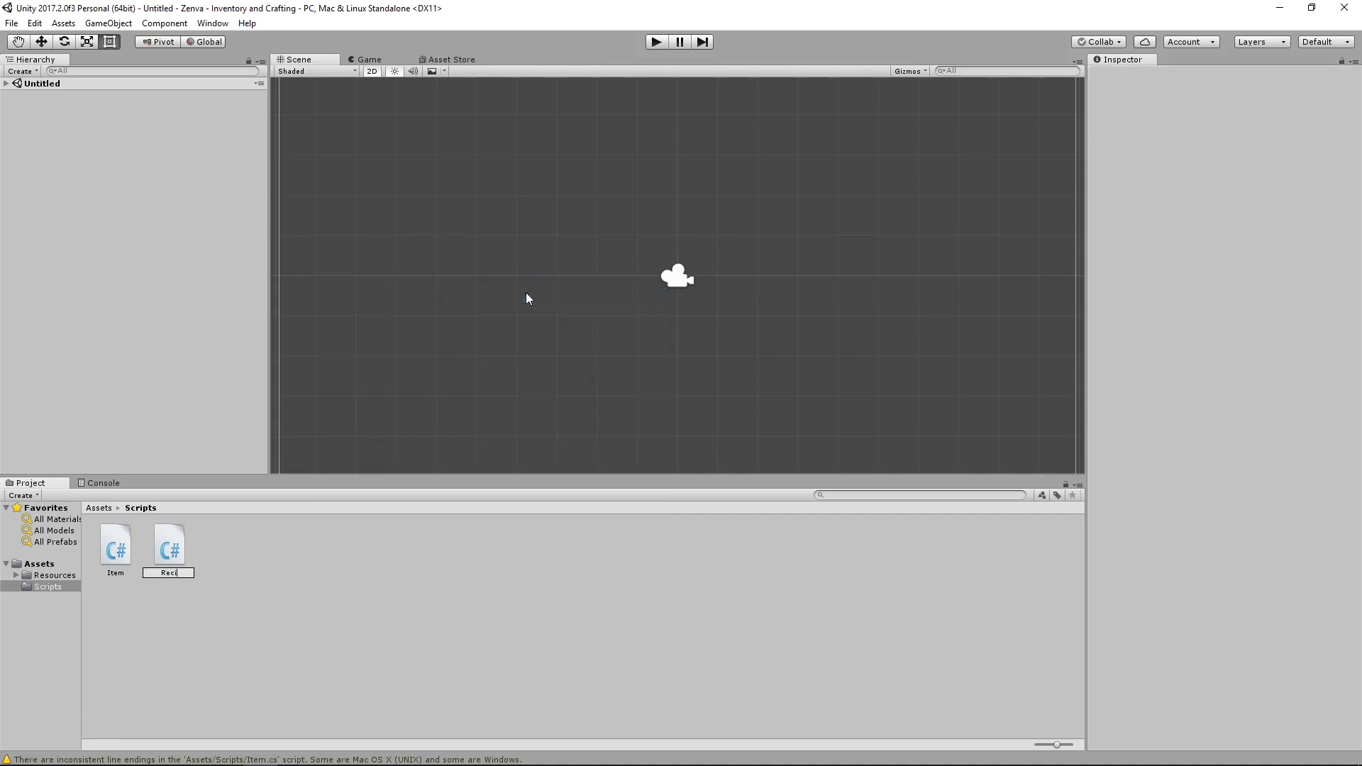
text(CraftRe)
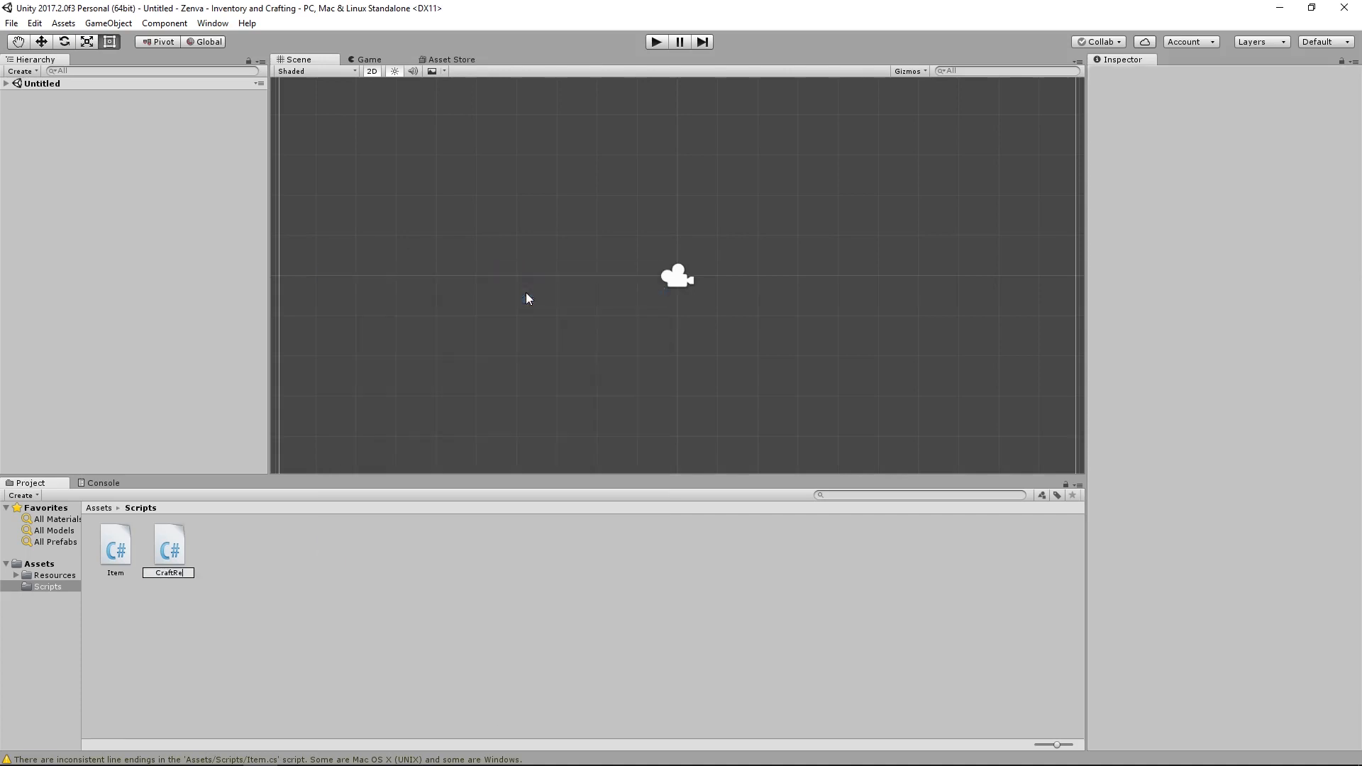
click(115, 546)
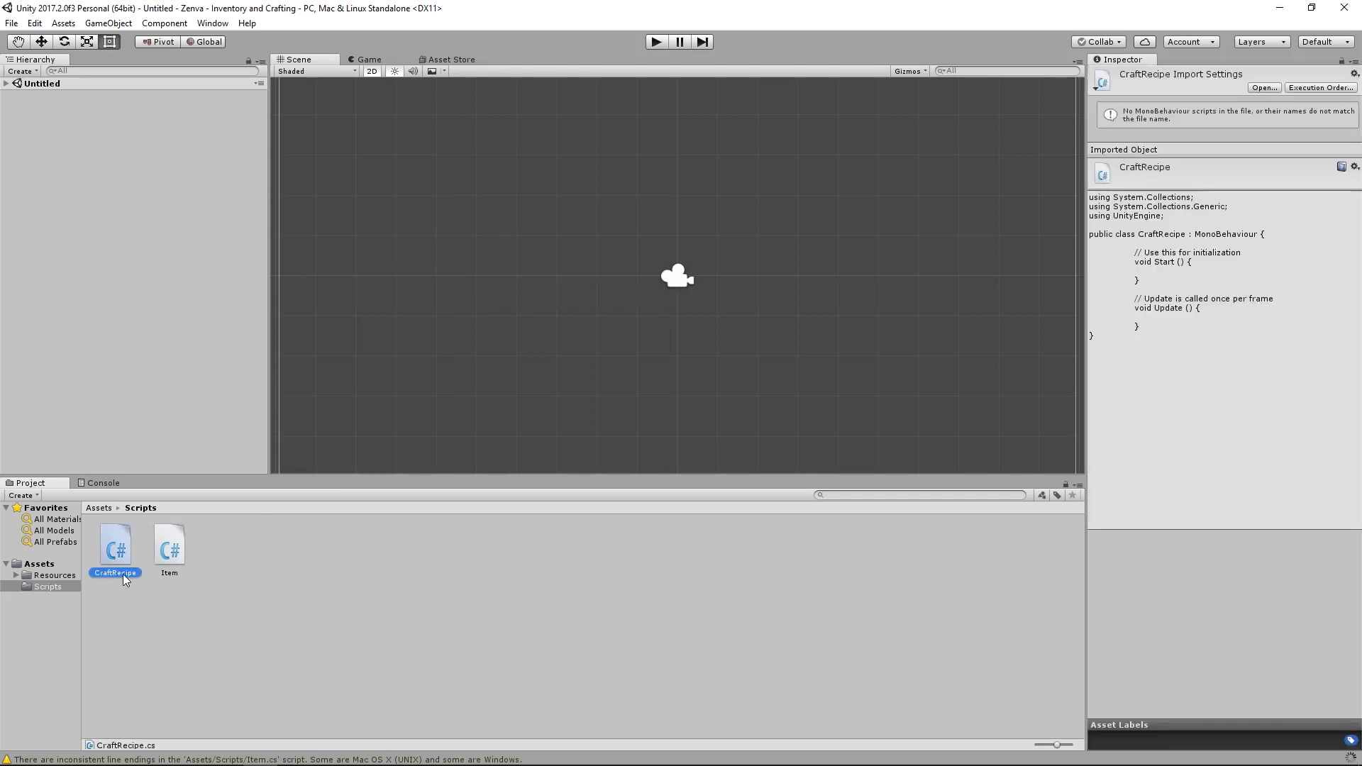
double_click(115, 547)
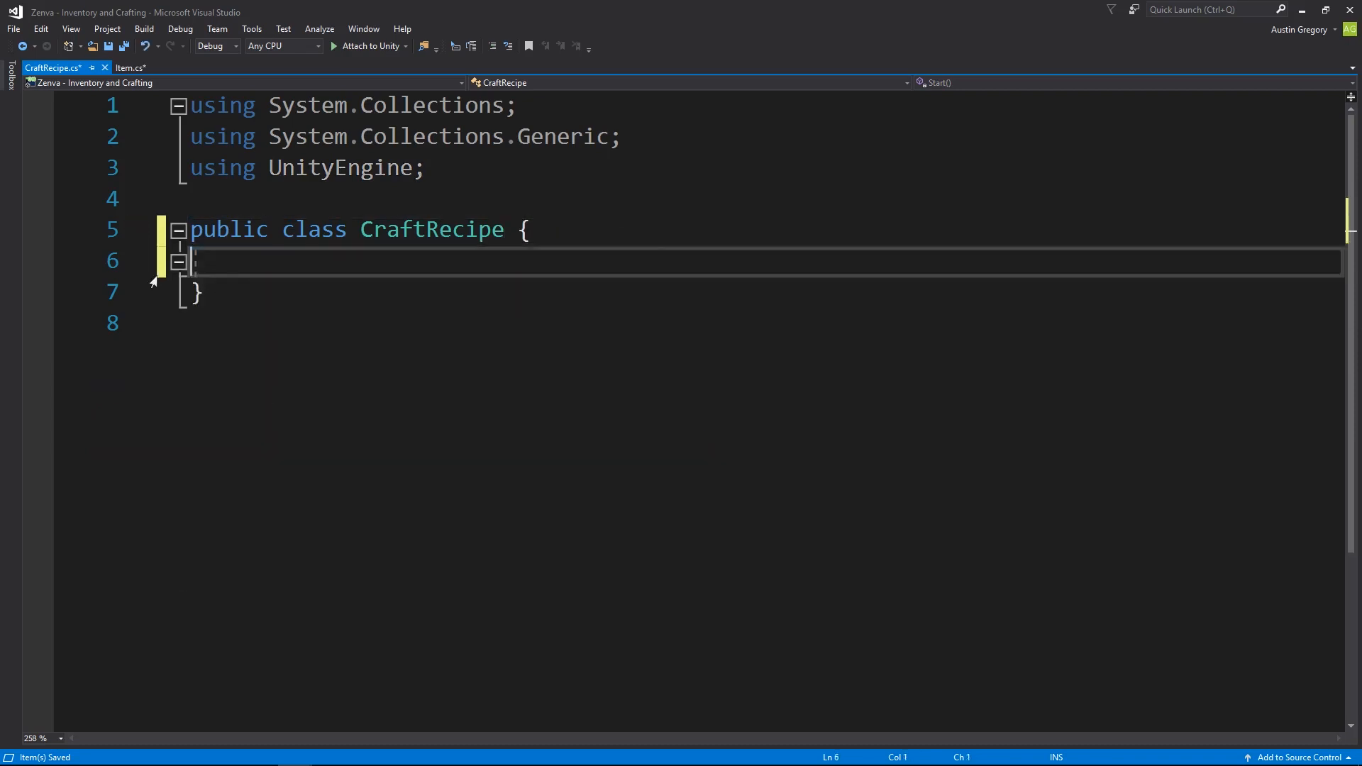
Declare 'public int[] requiredItems;' on the empty line inside the CraftRecipe class
key(ctrl+s)
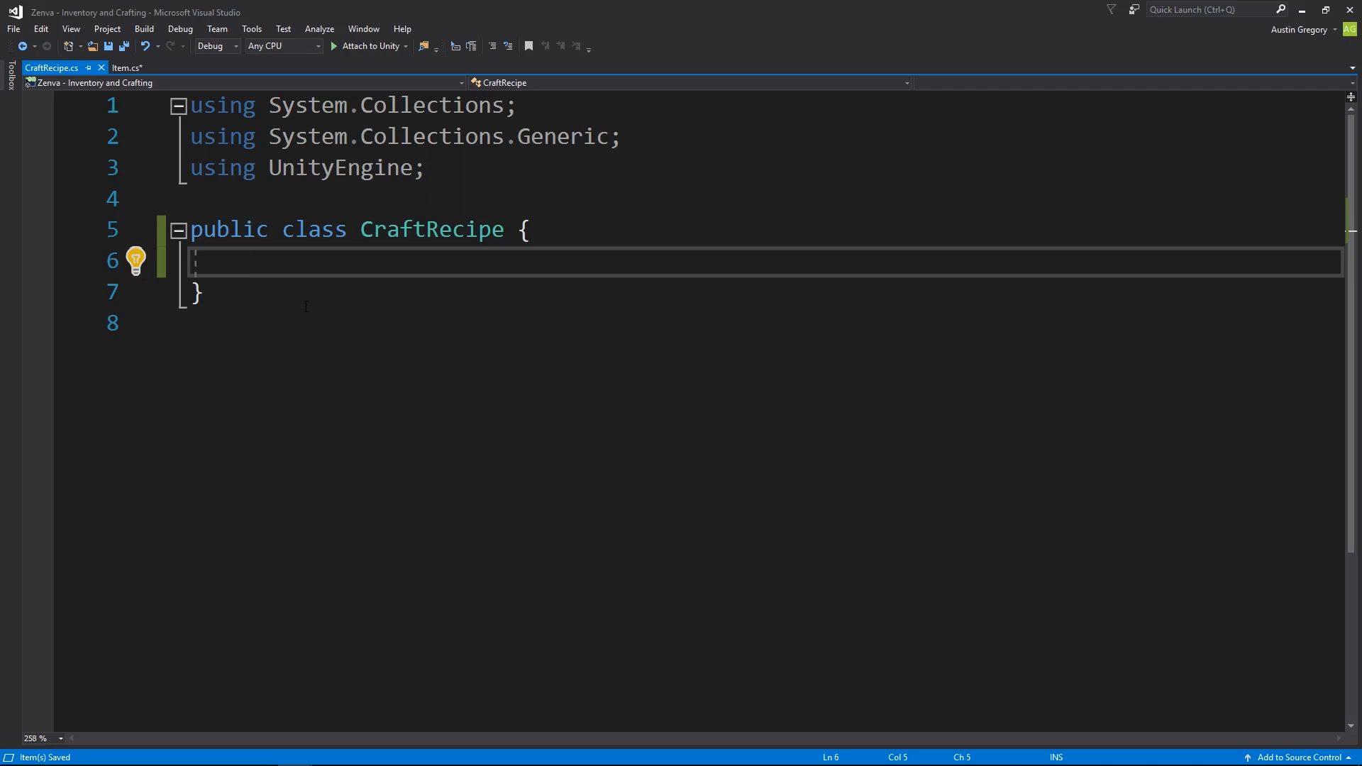
text(public i)
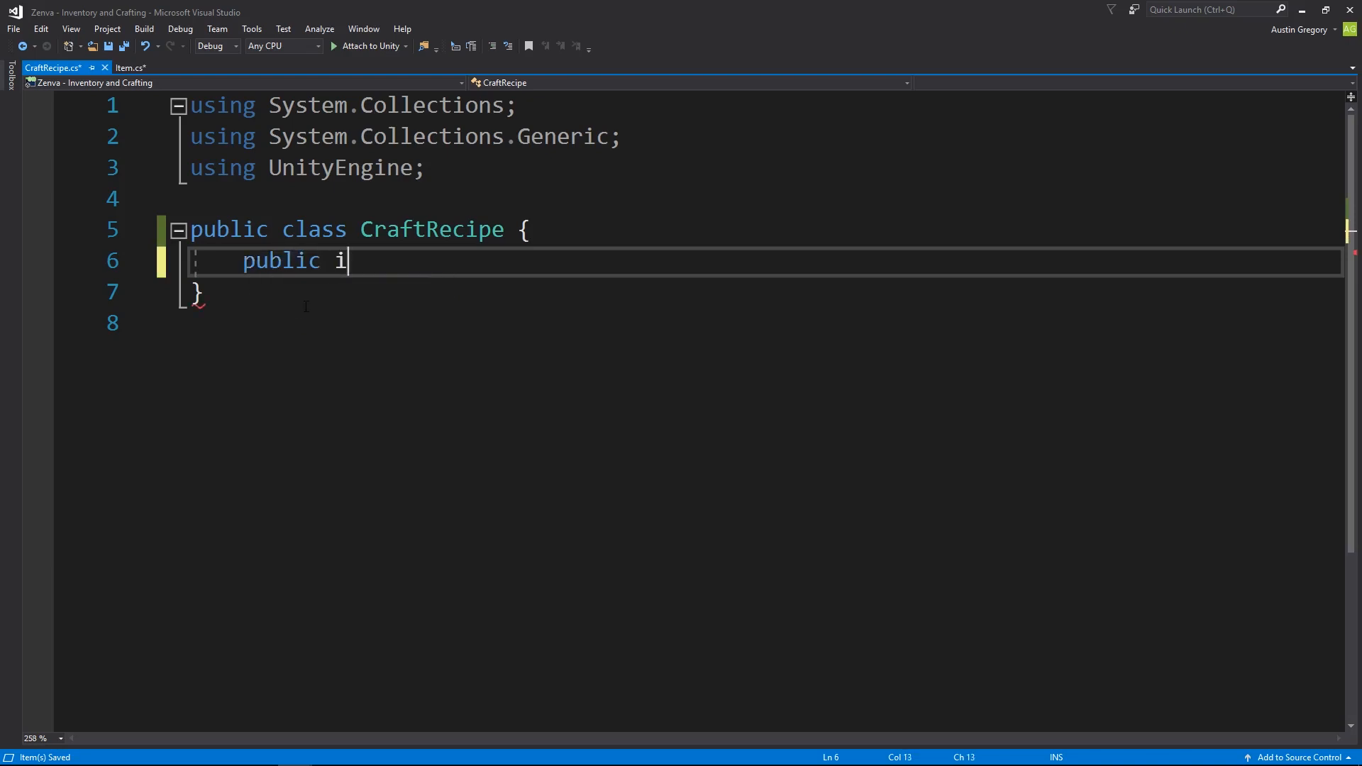
text(nt[])
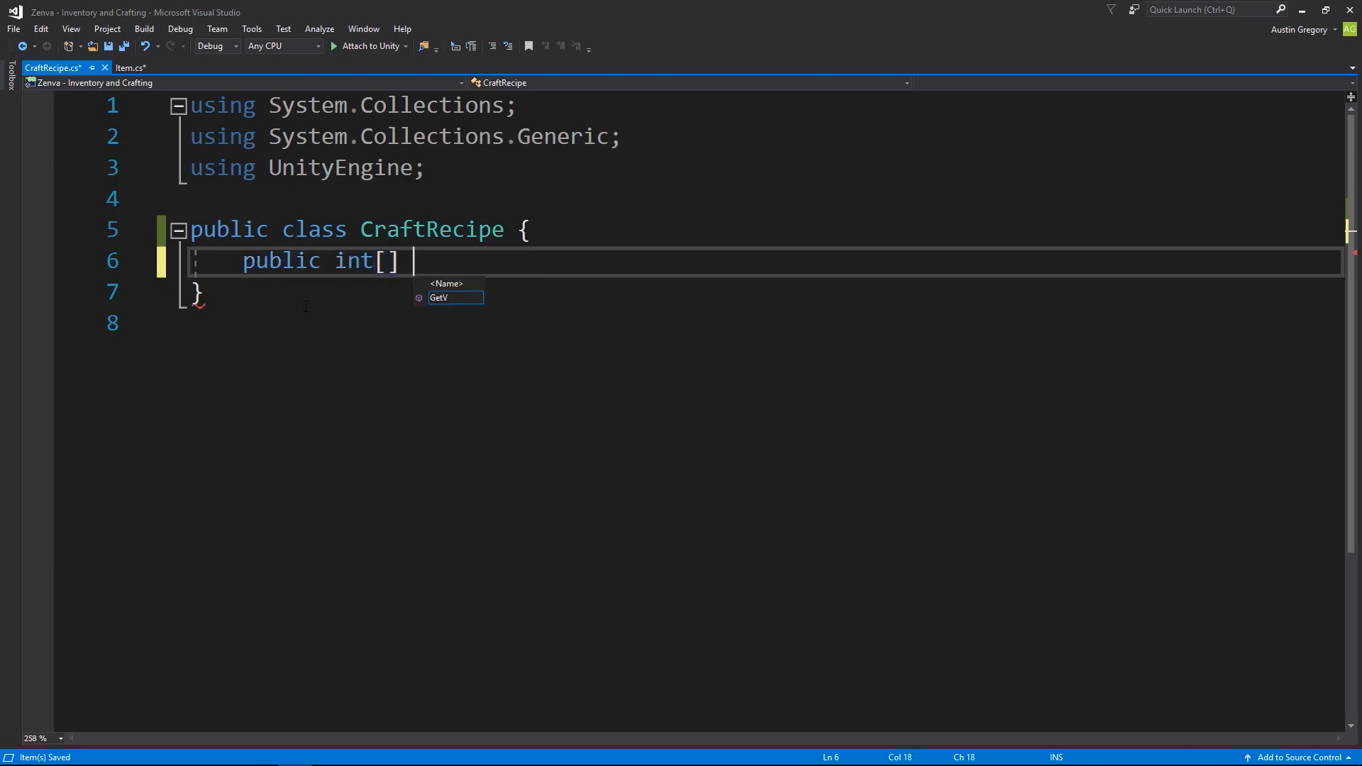
text(RequiredItem)
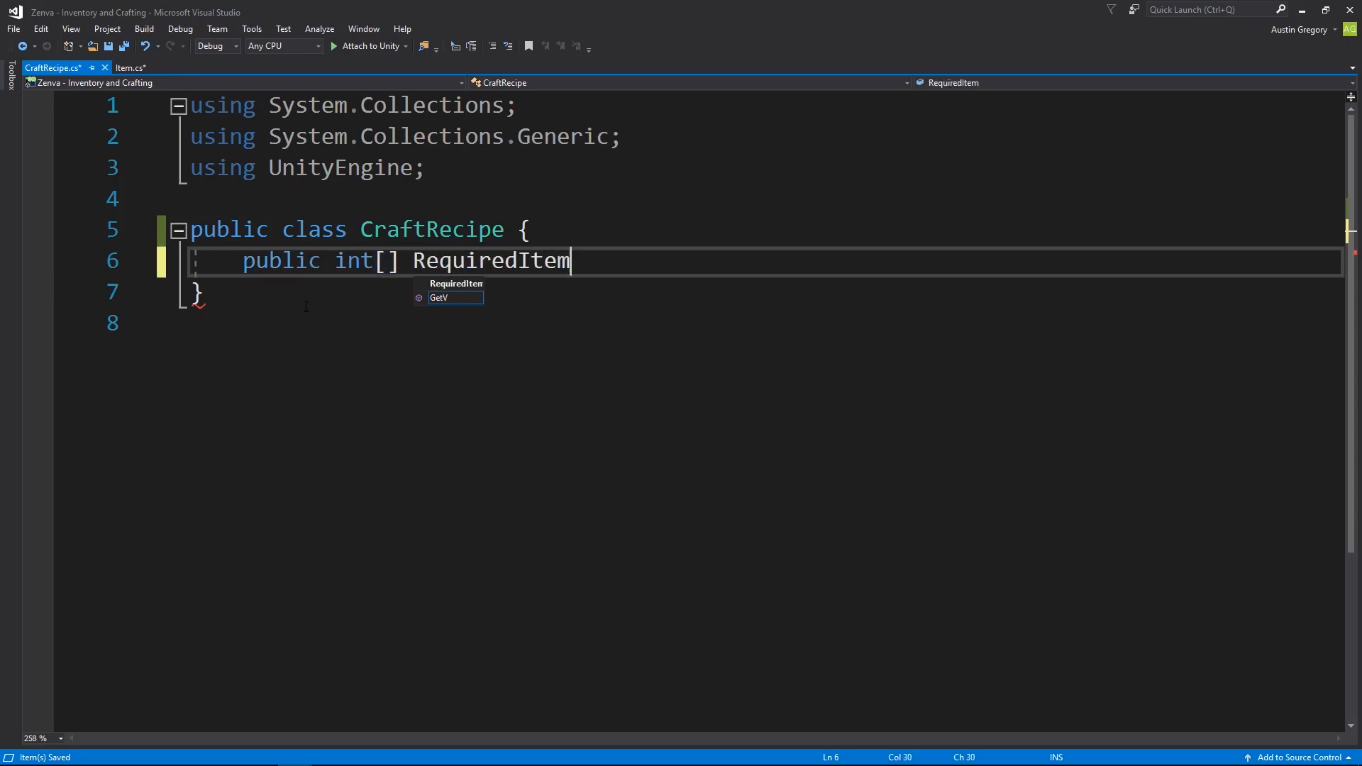
text(s;)
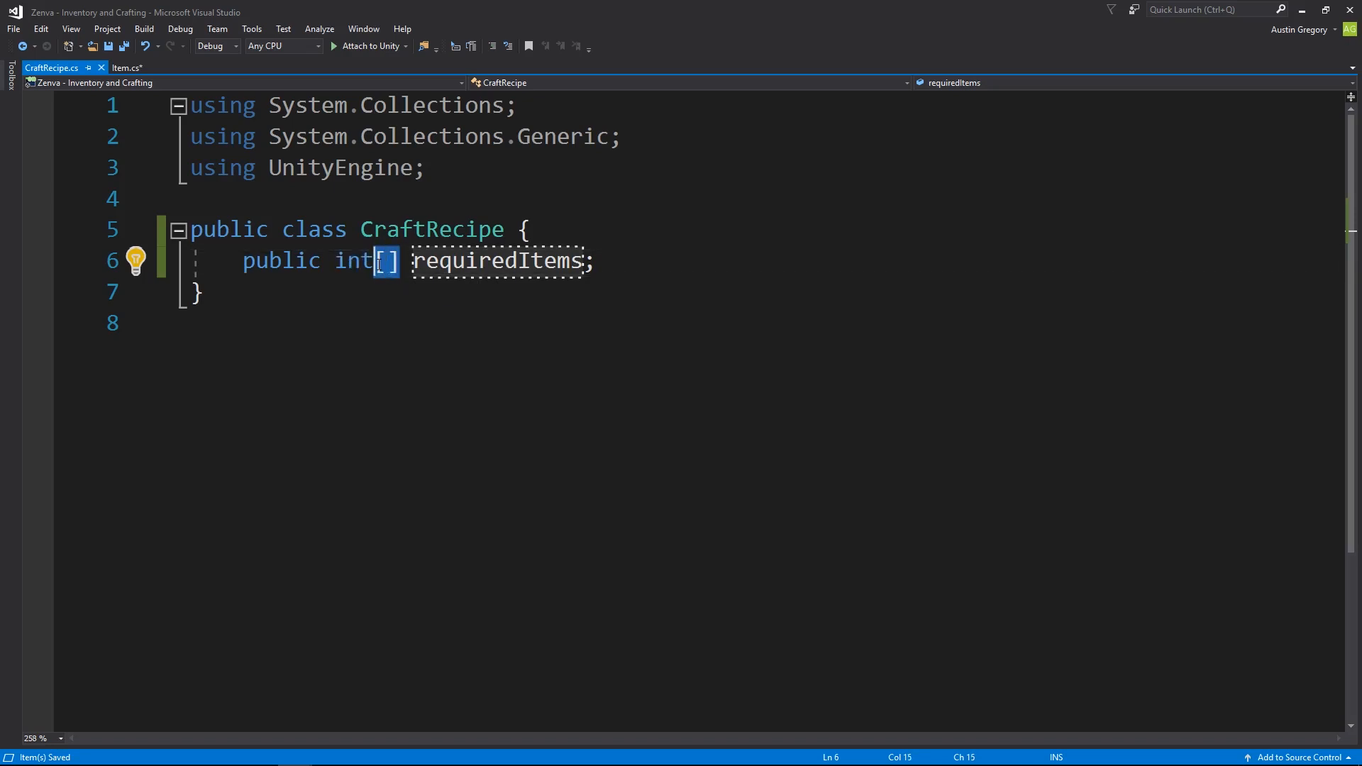
mouse_move(351, 260)
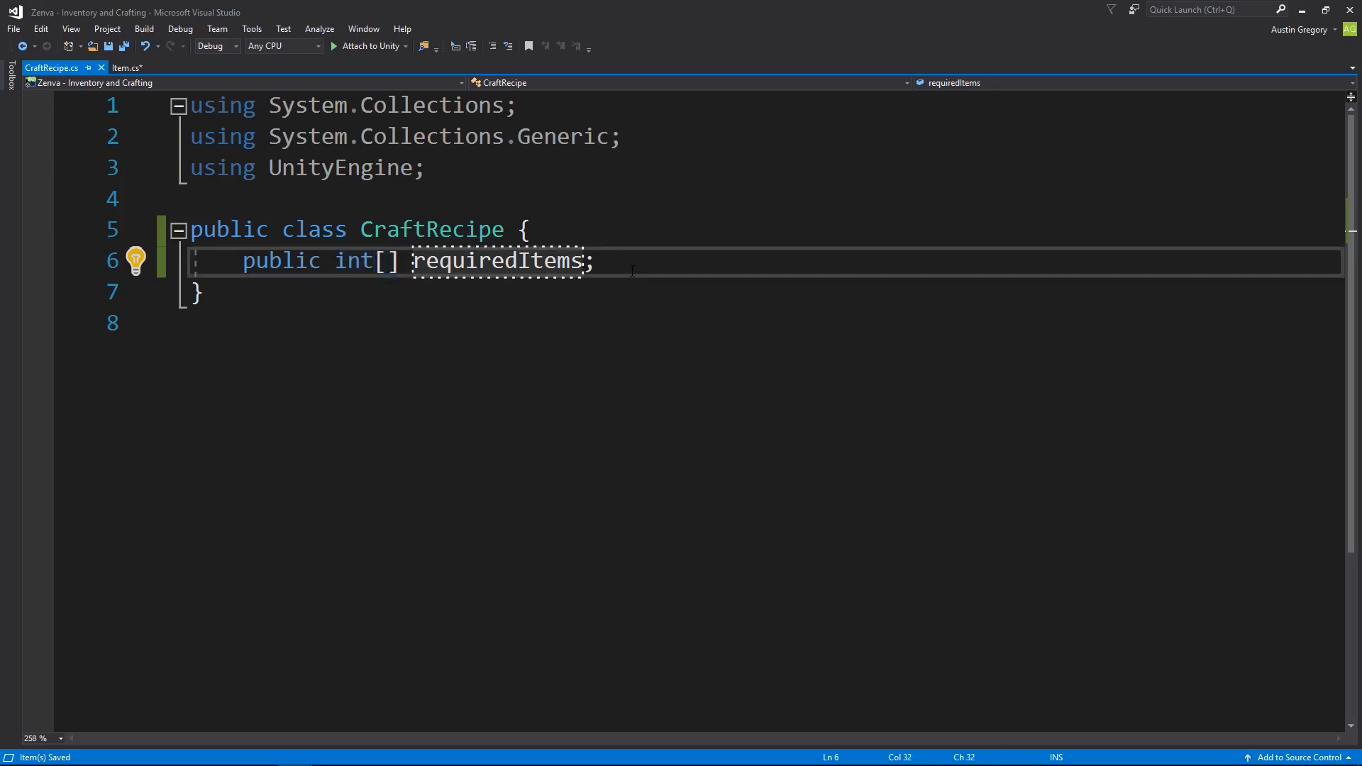
Add 'public int itemToCraft;' below requiredItems and start another public declaration
text(public)
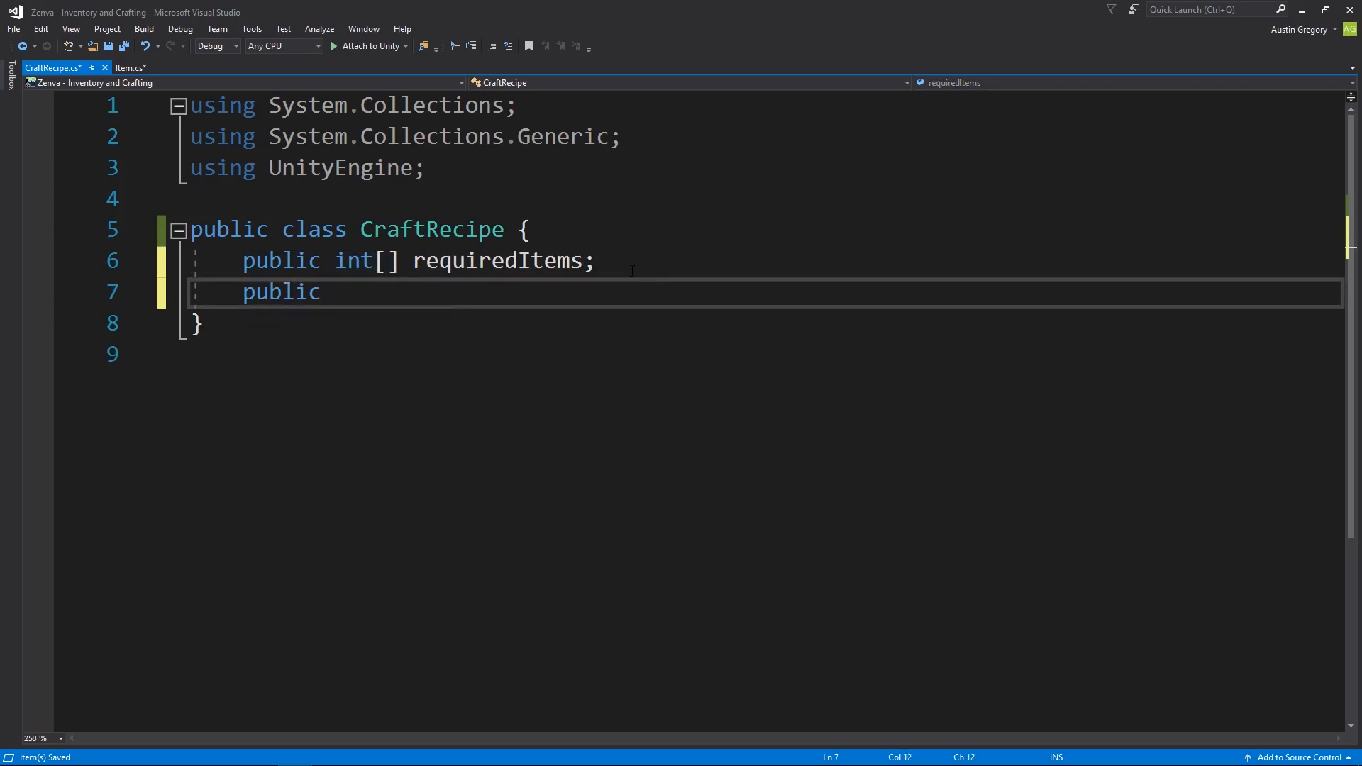
text(int item)
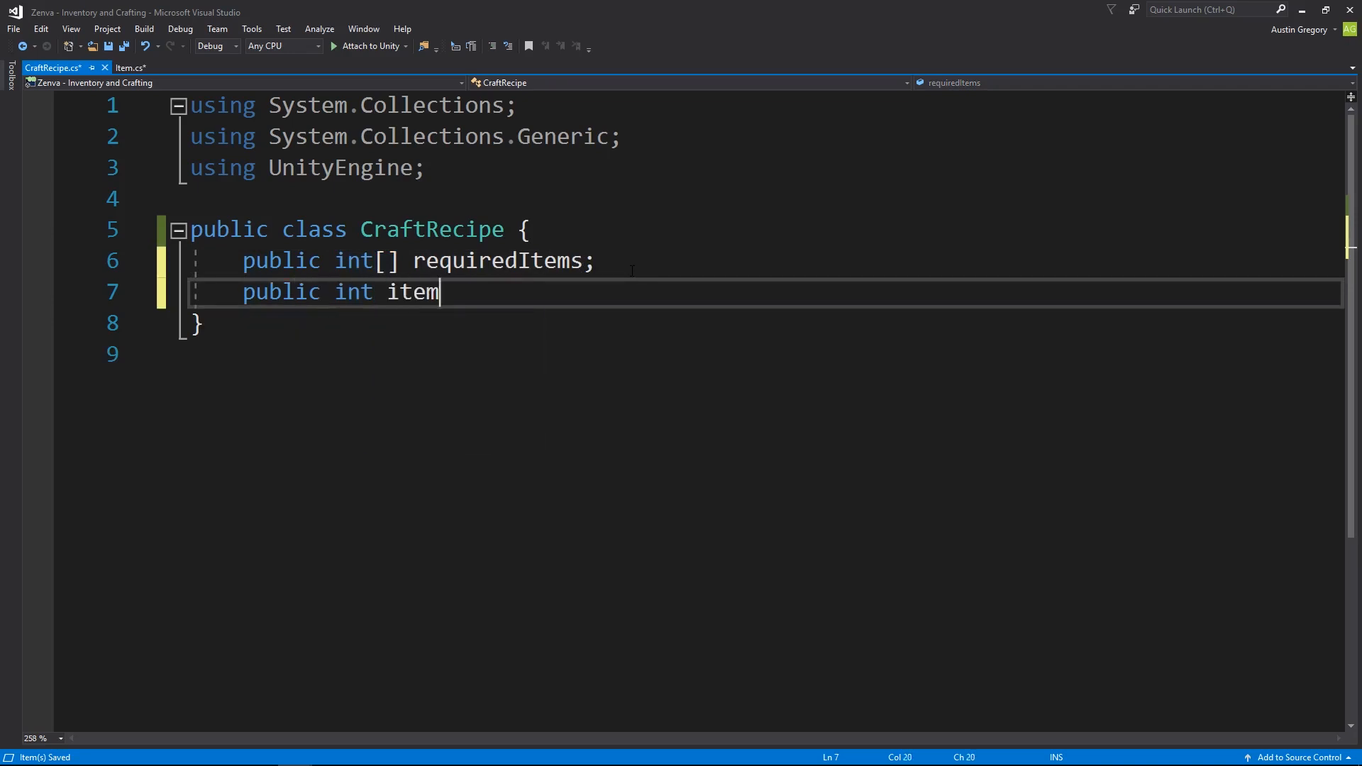
text(ToCraft;)
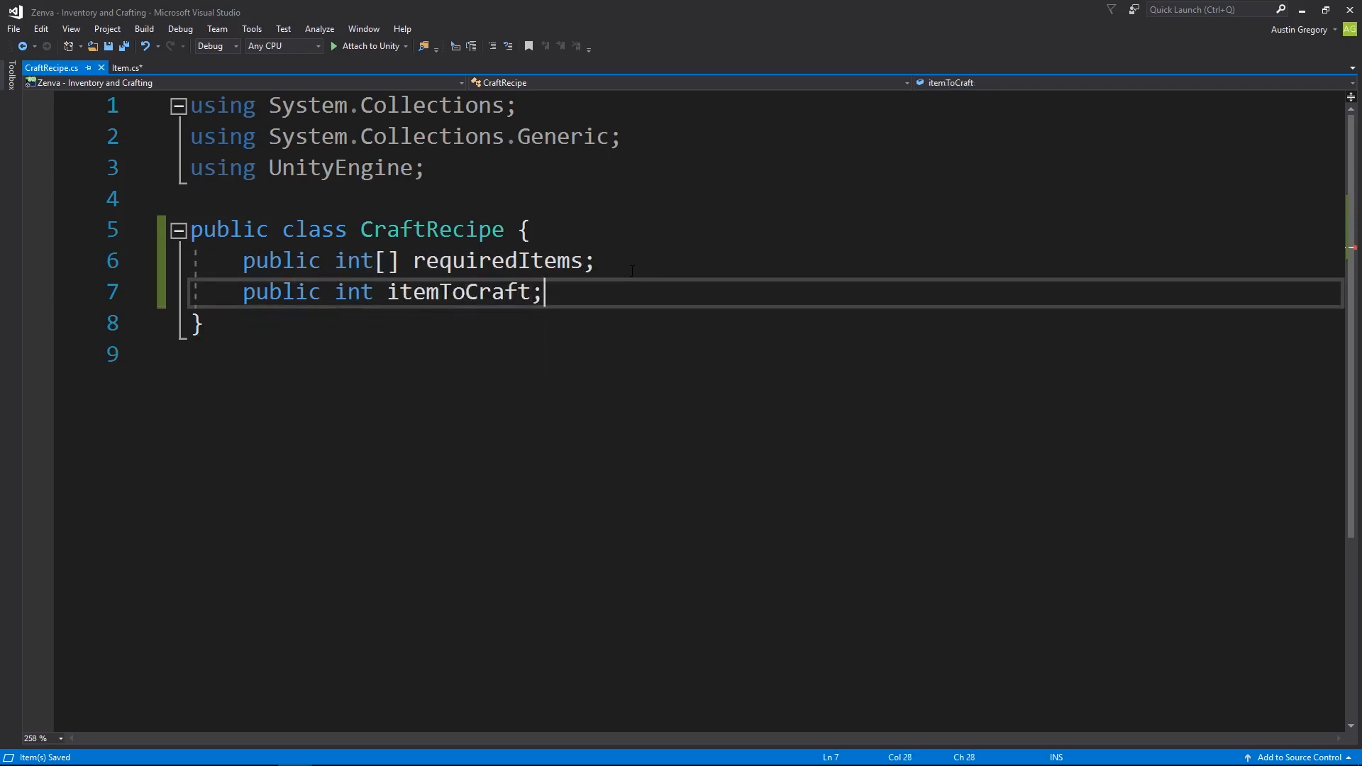
double_click(457, 291)
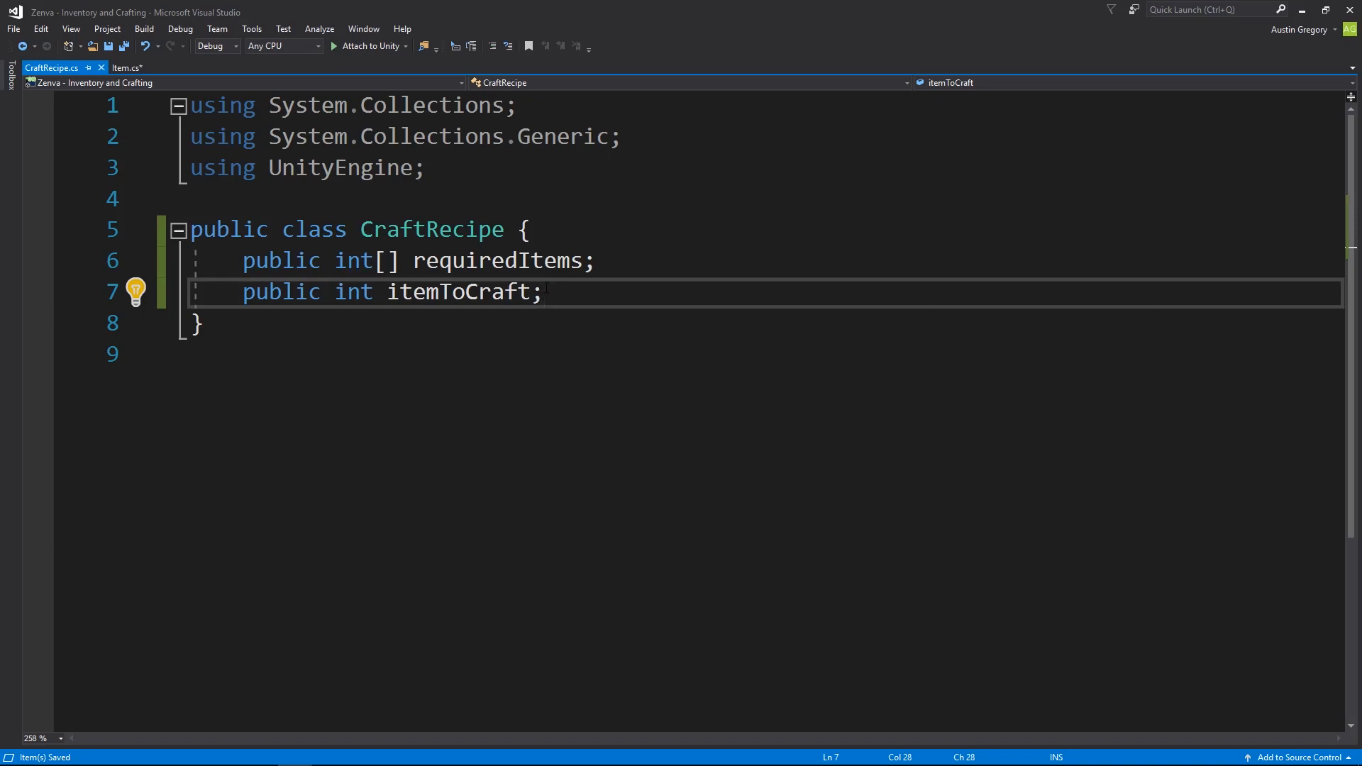
text(public)
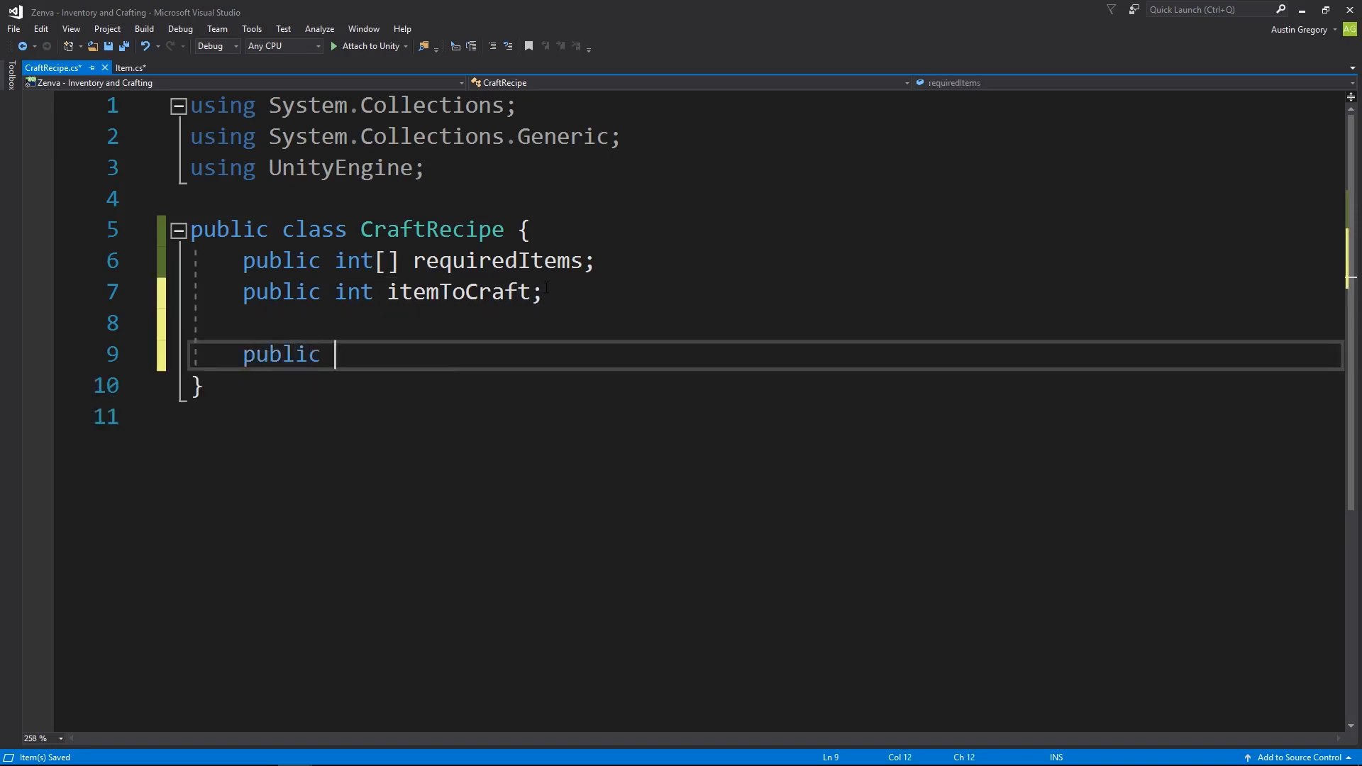
Write a CraftRecipe(int itemToCraft, int[] requiredItems) constructor assigning both parameters to their fields
text(CraftRecipe)
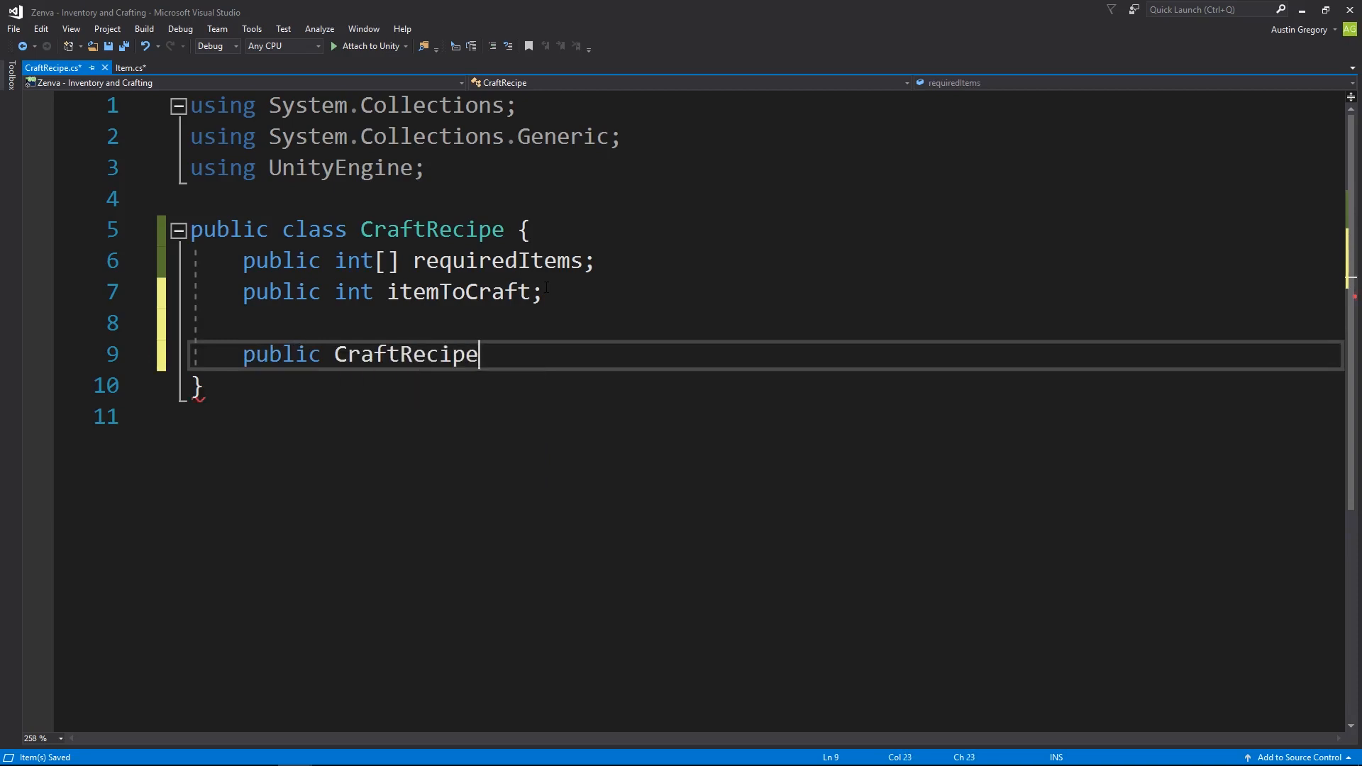
text(())
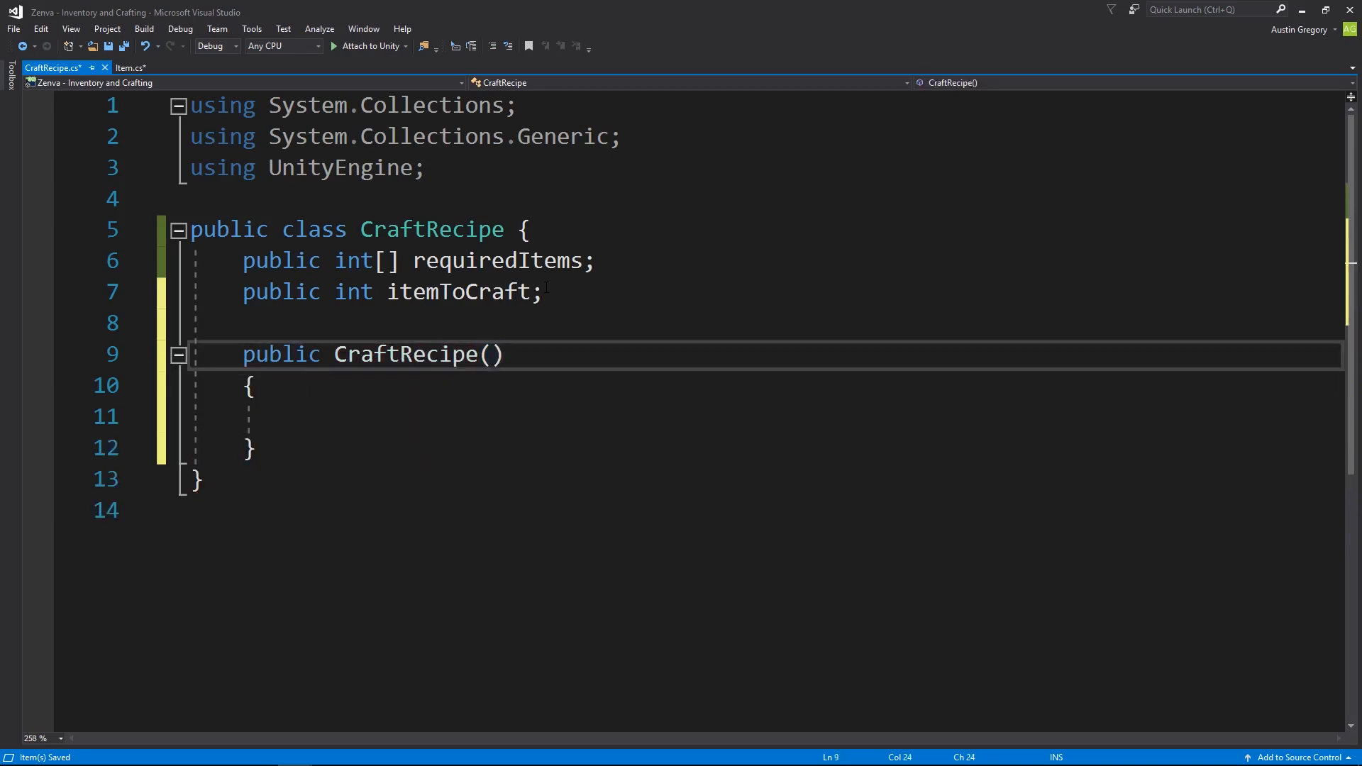
text(int)
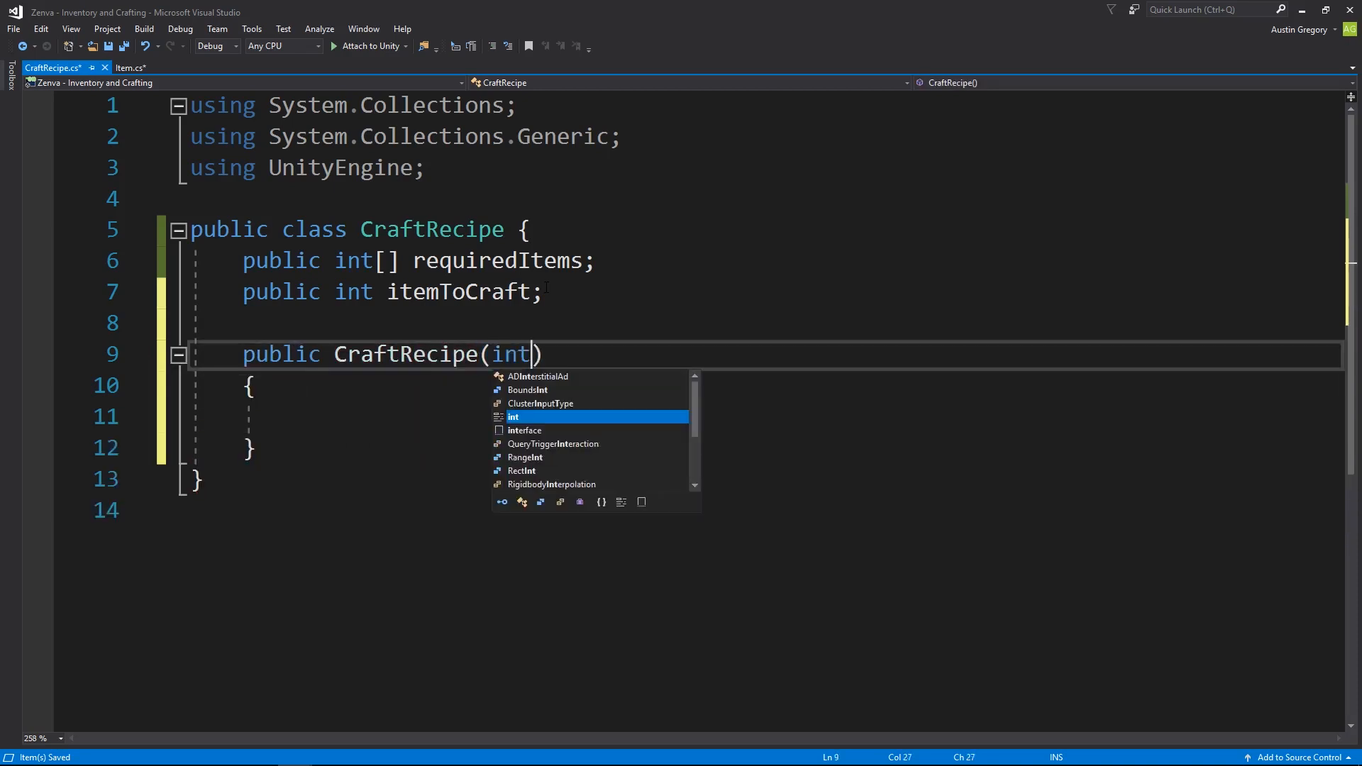
text(itemToCraft)
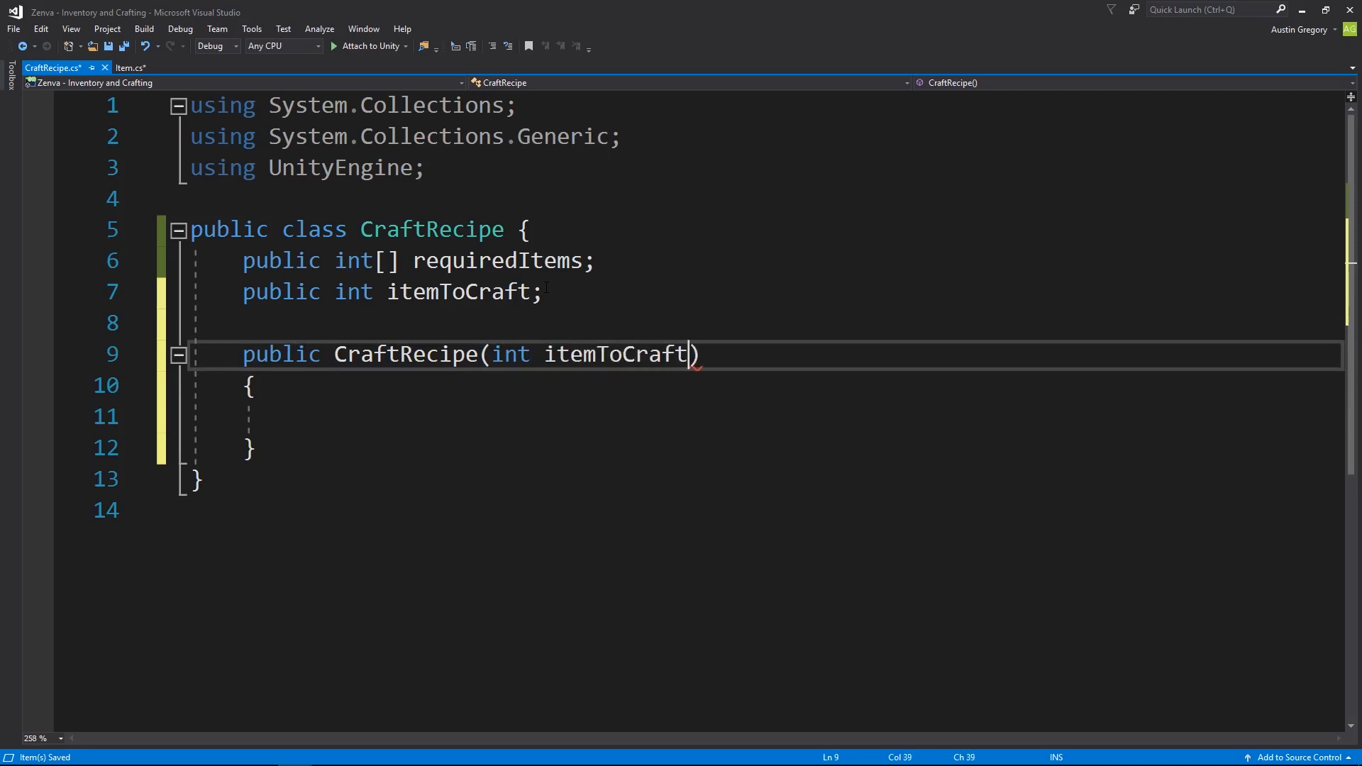
text(, int[] required)
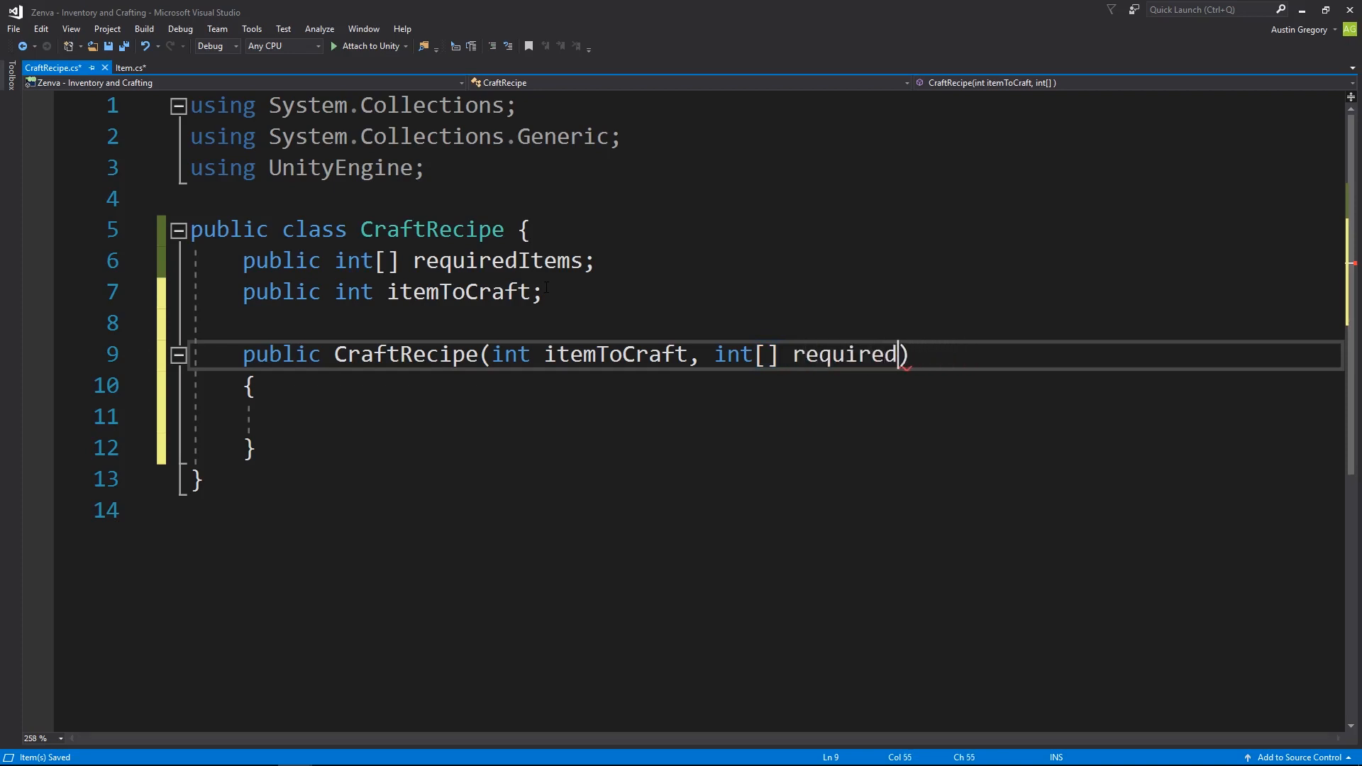
text(Items)
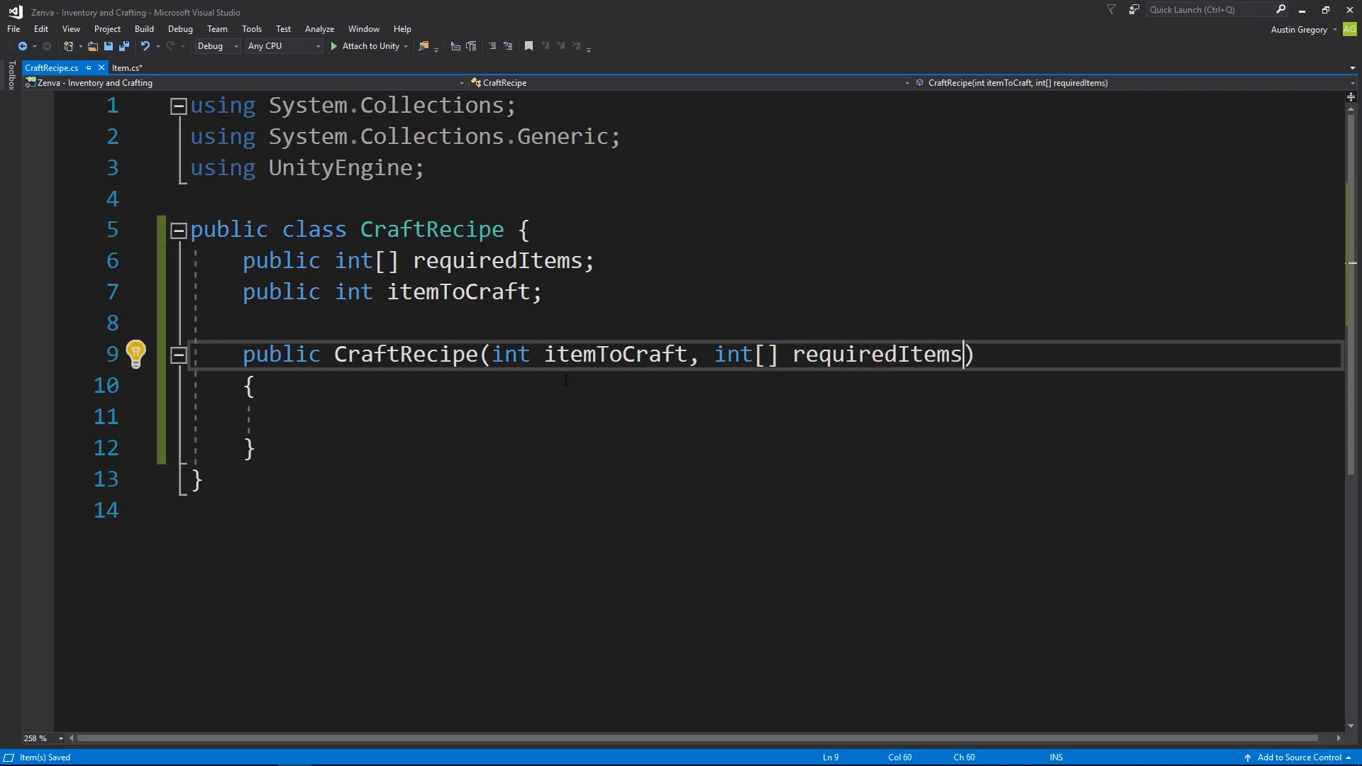
text(requiredItems)
click(766, 416)
text(this.)
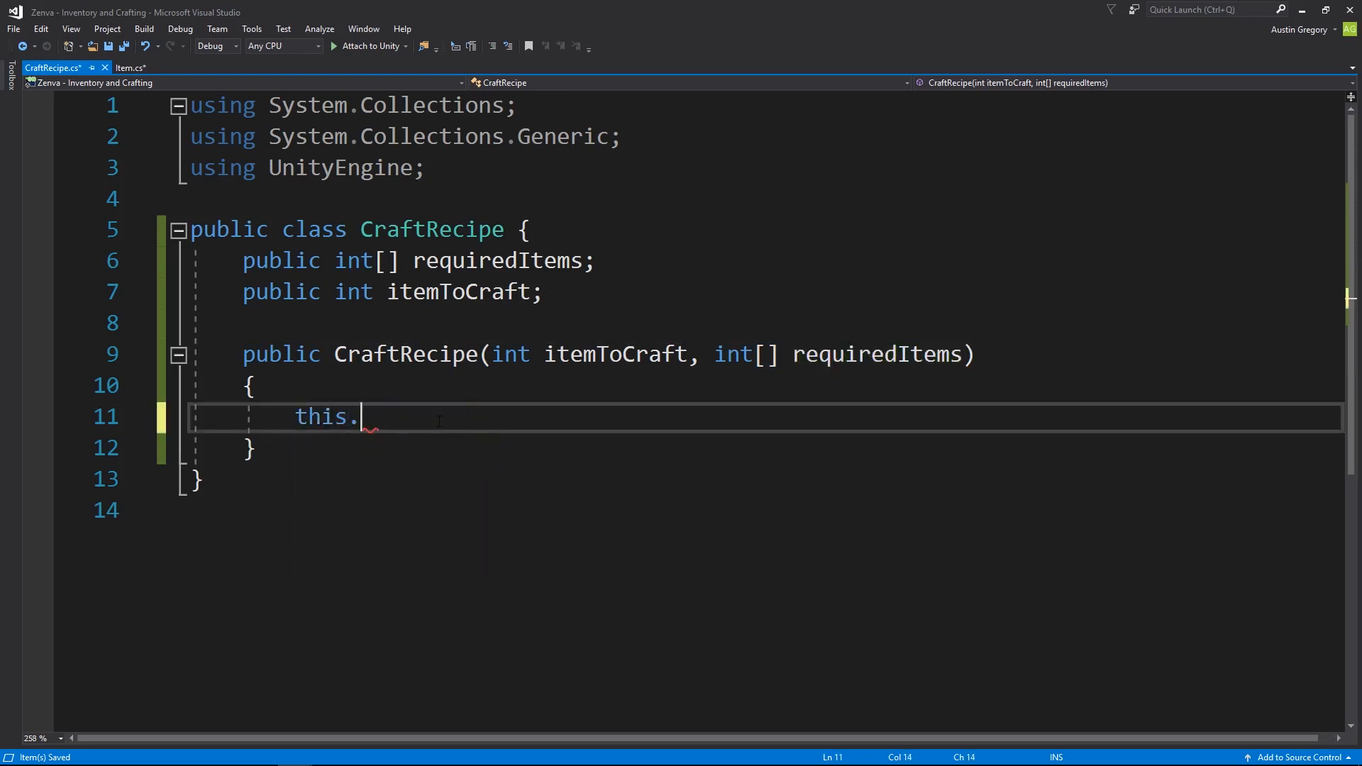
text(requiredItems = requiredItems;)
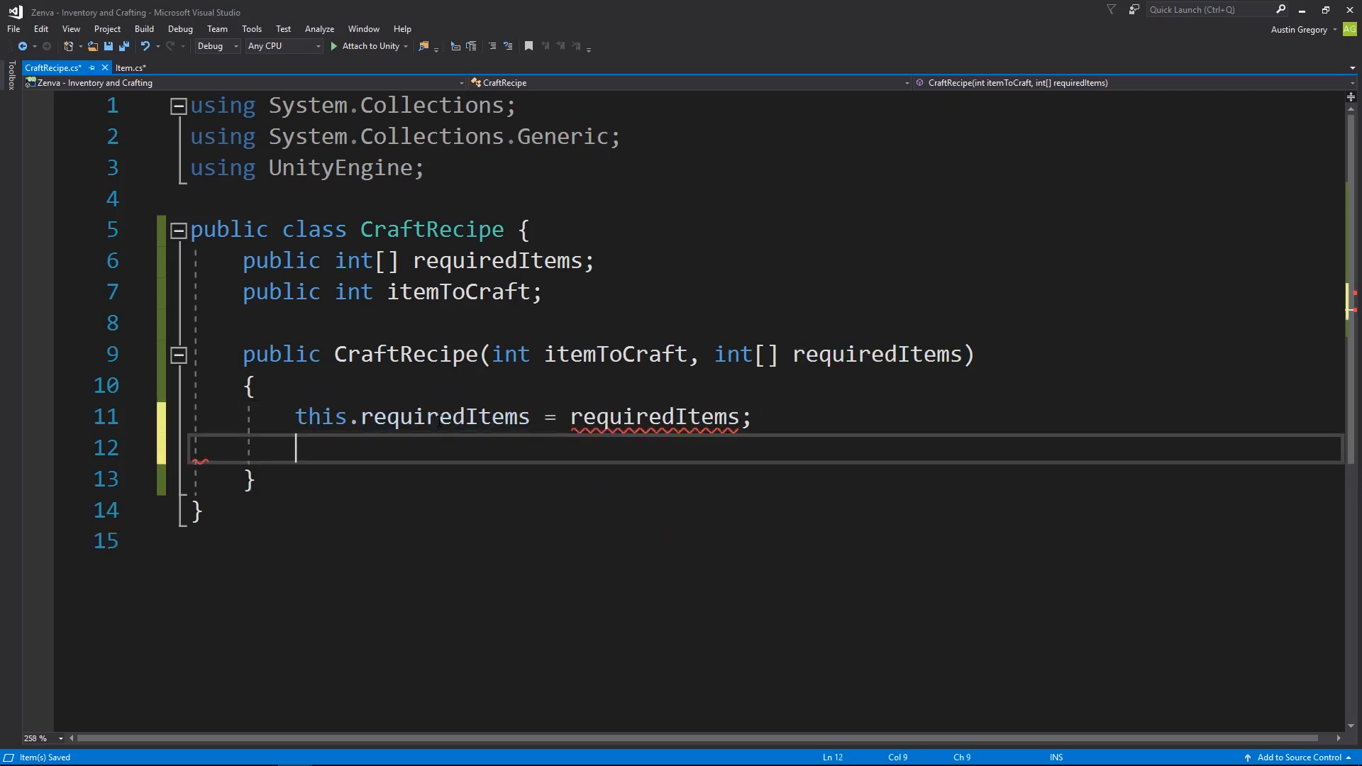
text(this.itemToCraft =)
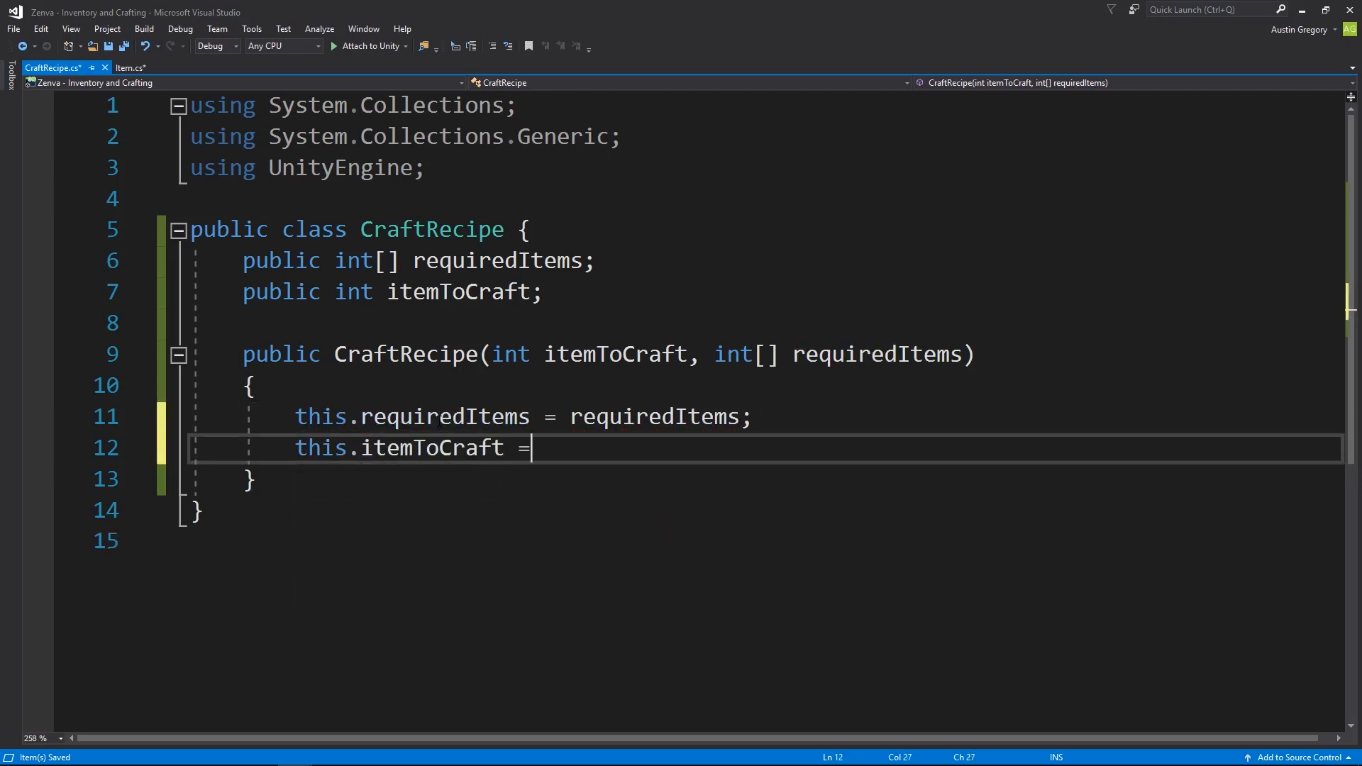
text(itemToCraft;)
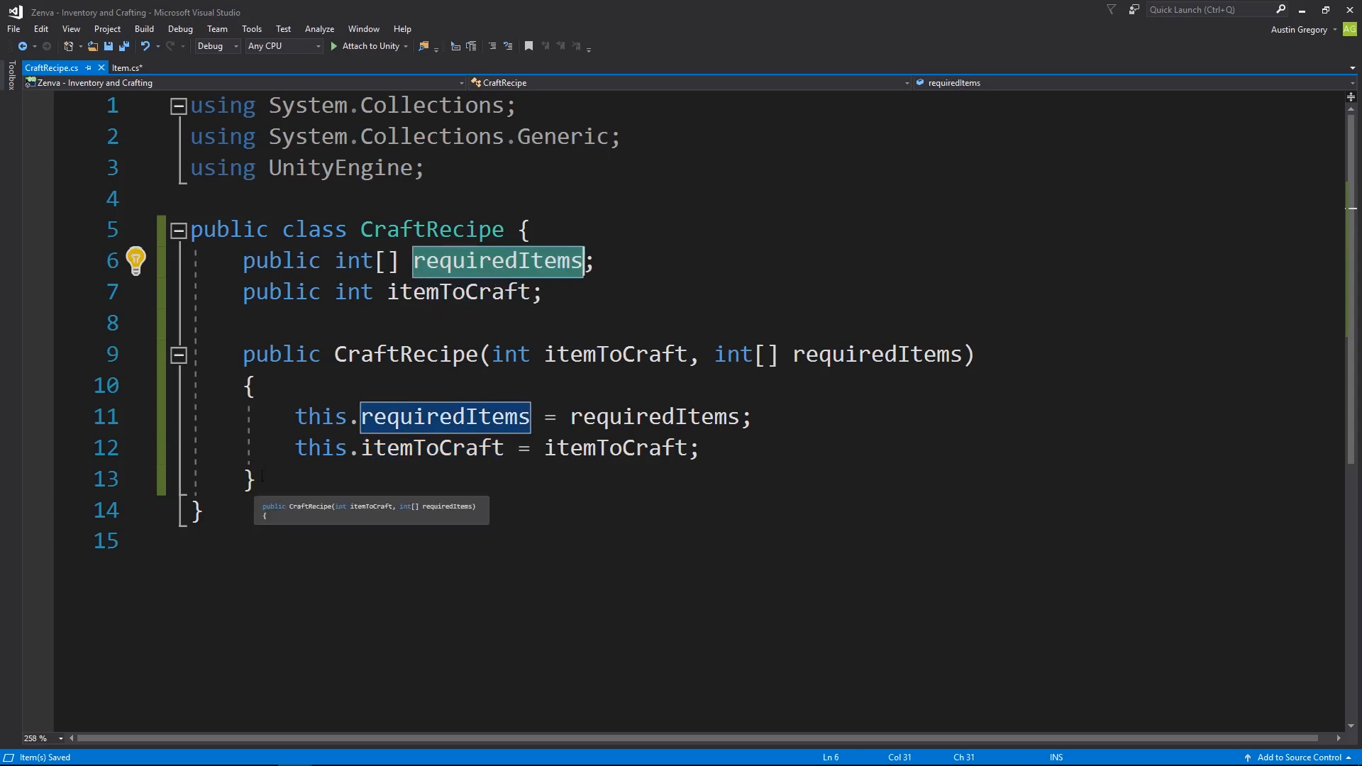
Insert an unfinished 'this.requiredItems[8]' line between the constructor's two assignments
click(456, 292)
text(r)
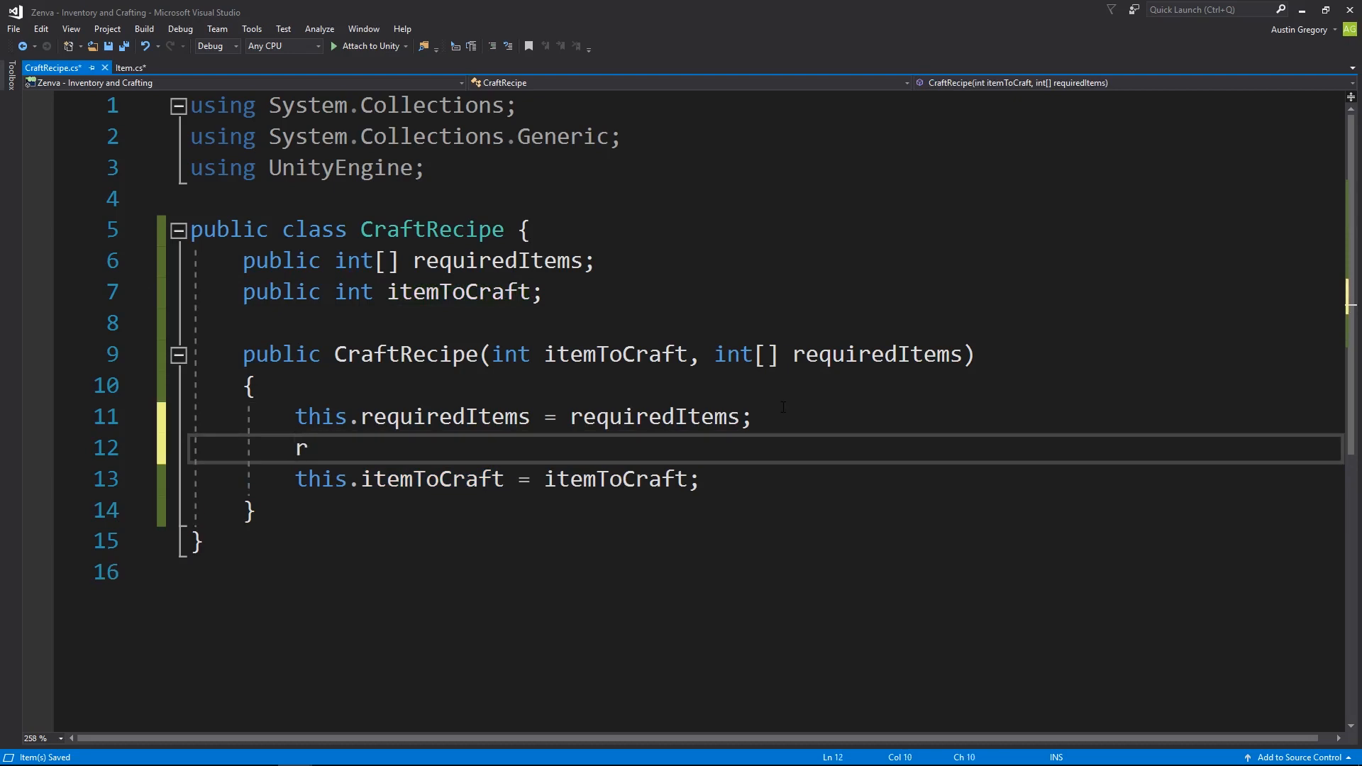
text(equiredItems)
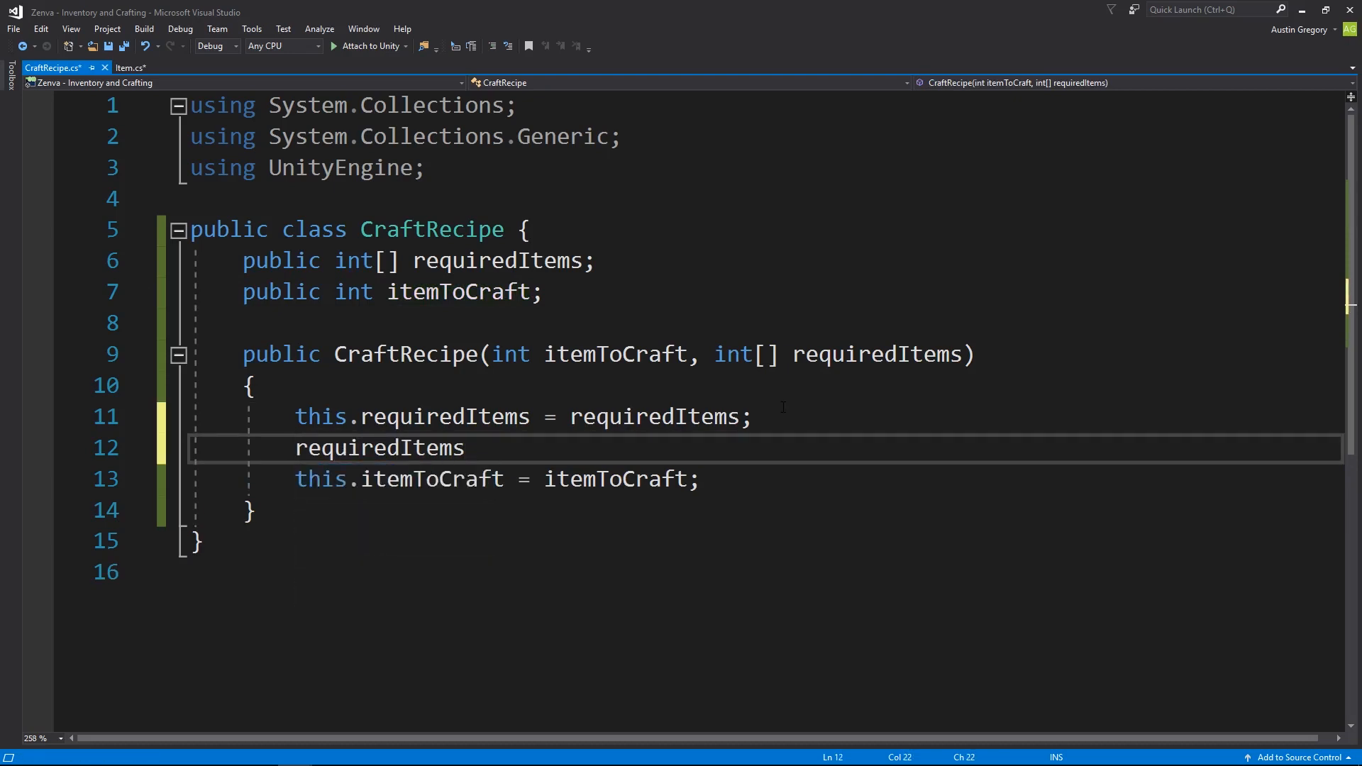
double_click(379, 447)
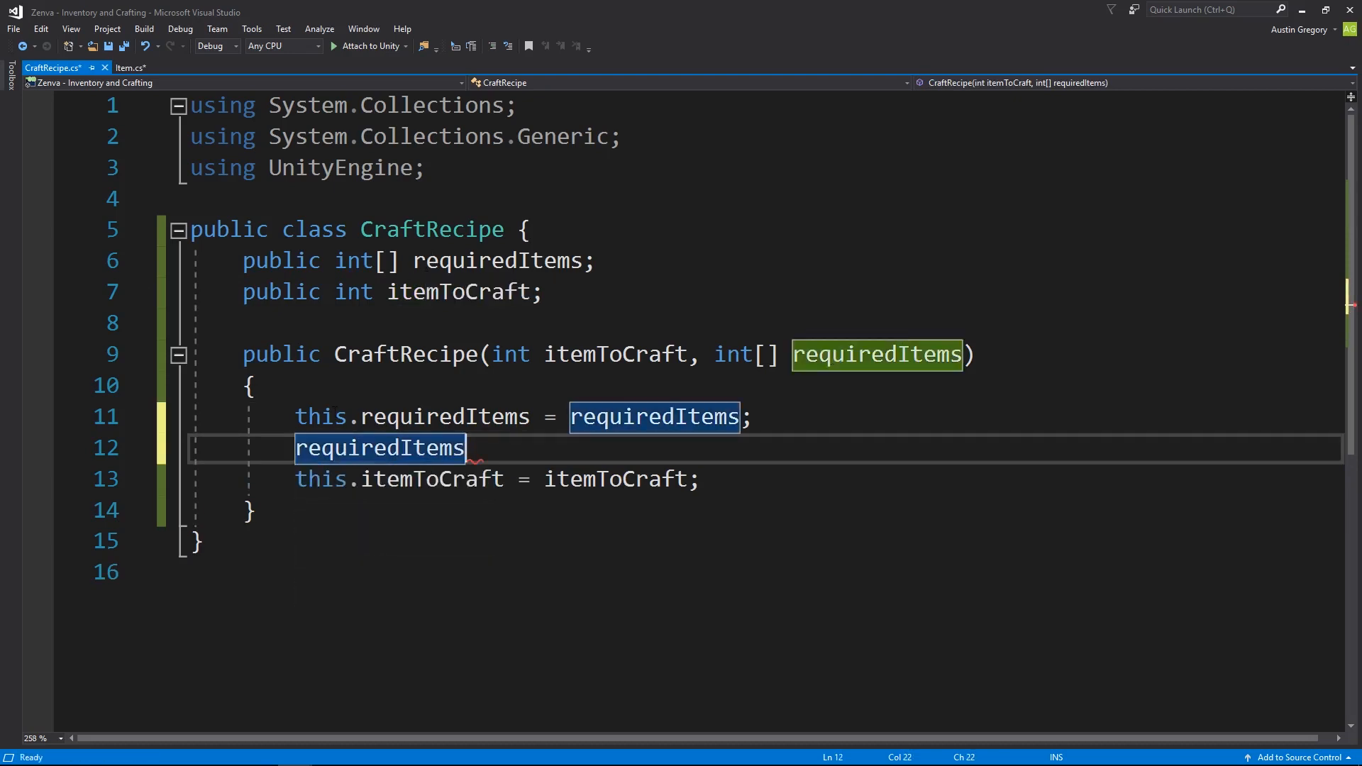
text(this.)
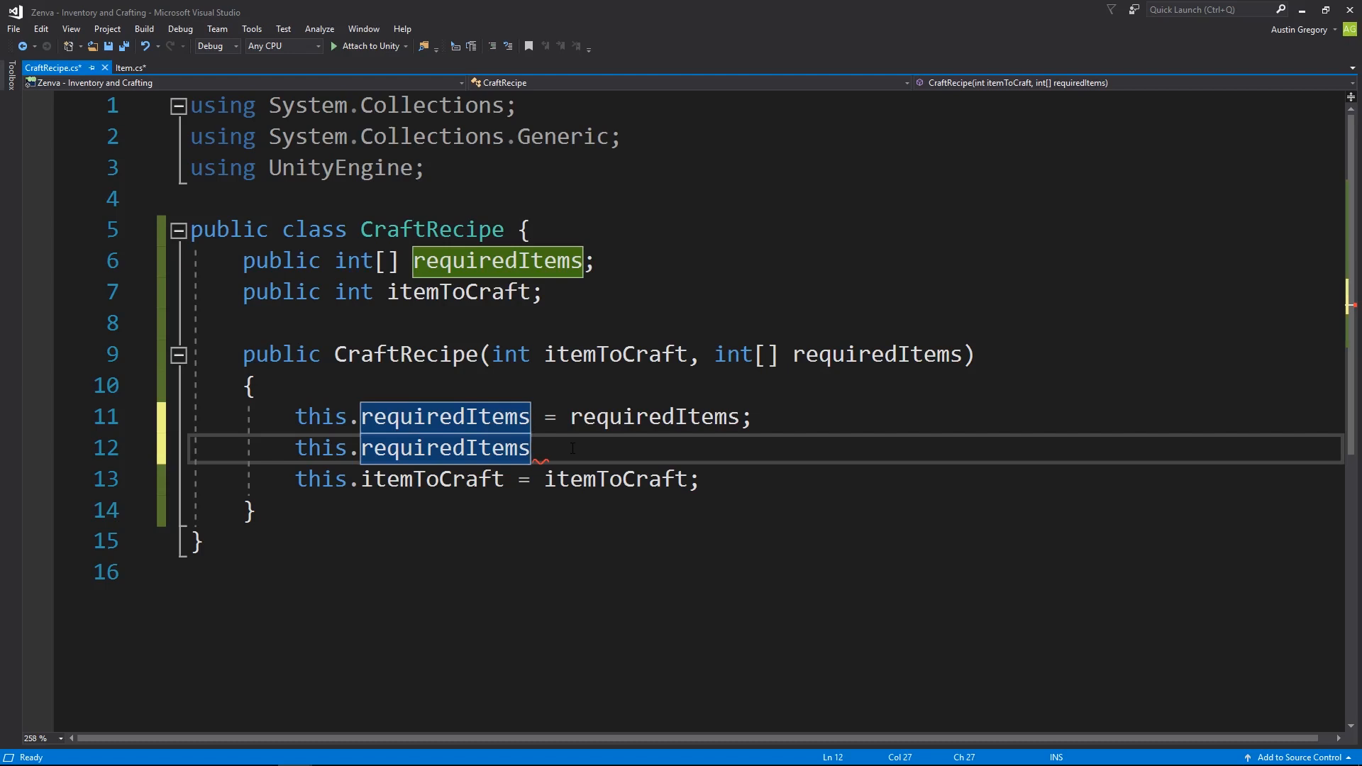
text([])
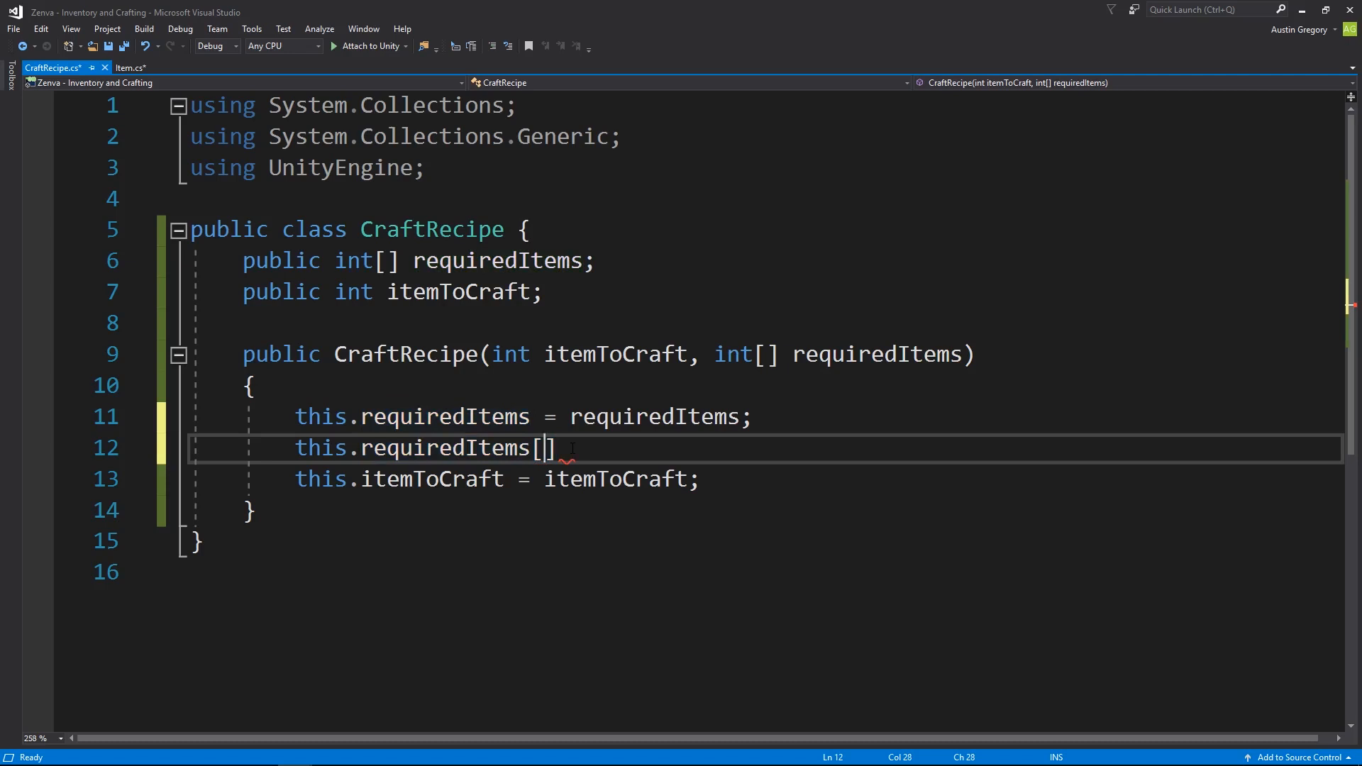
text(2)
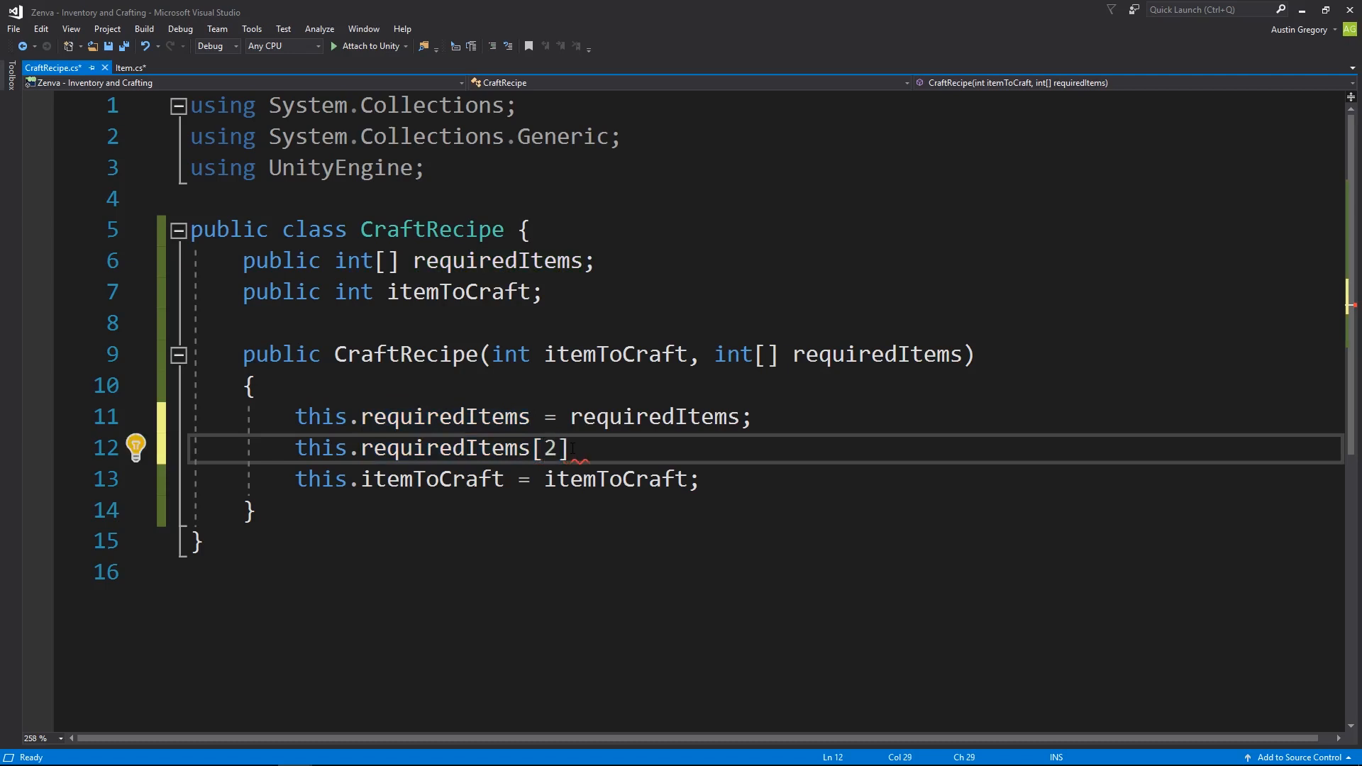
text(8)
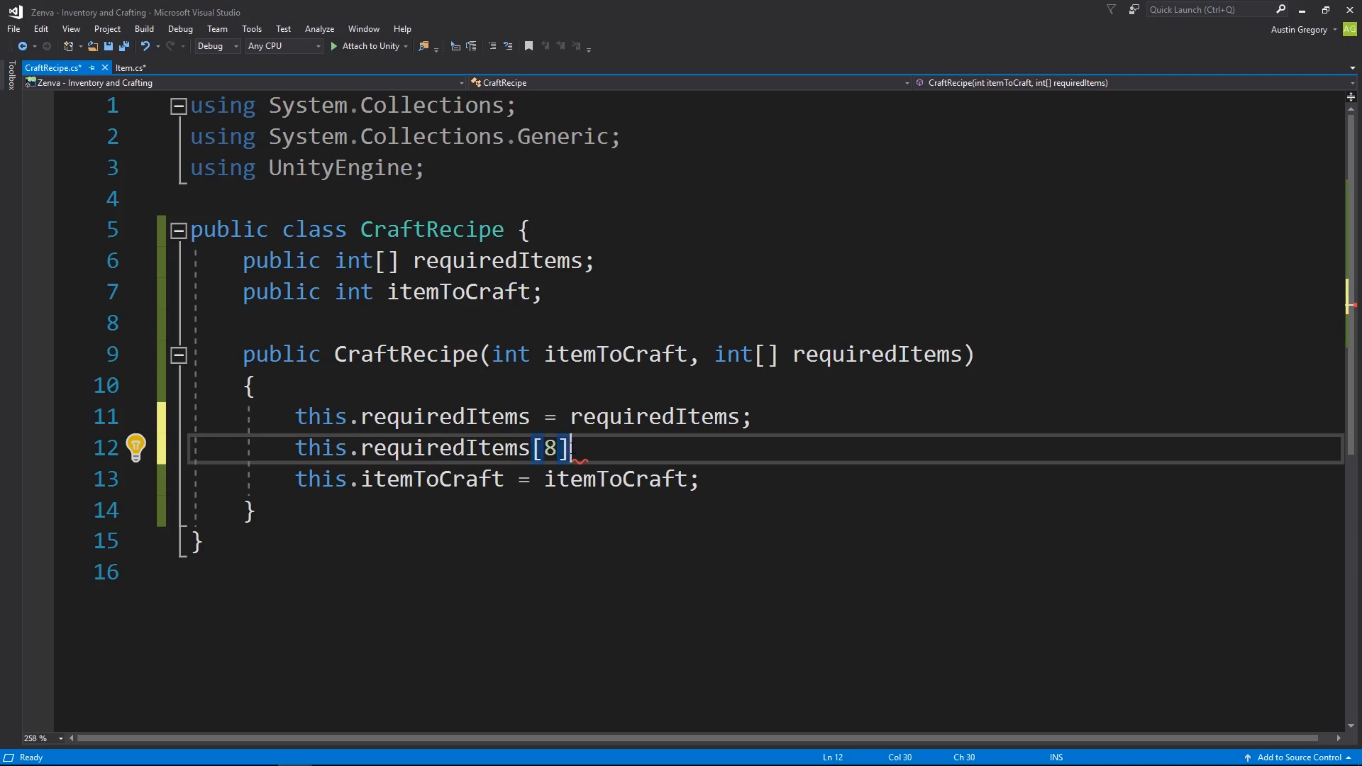
double_click(443, 448)
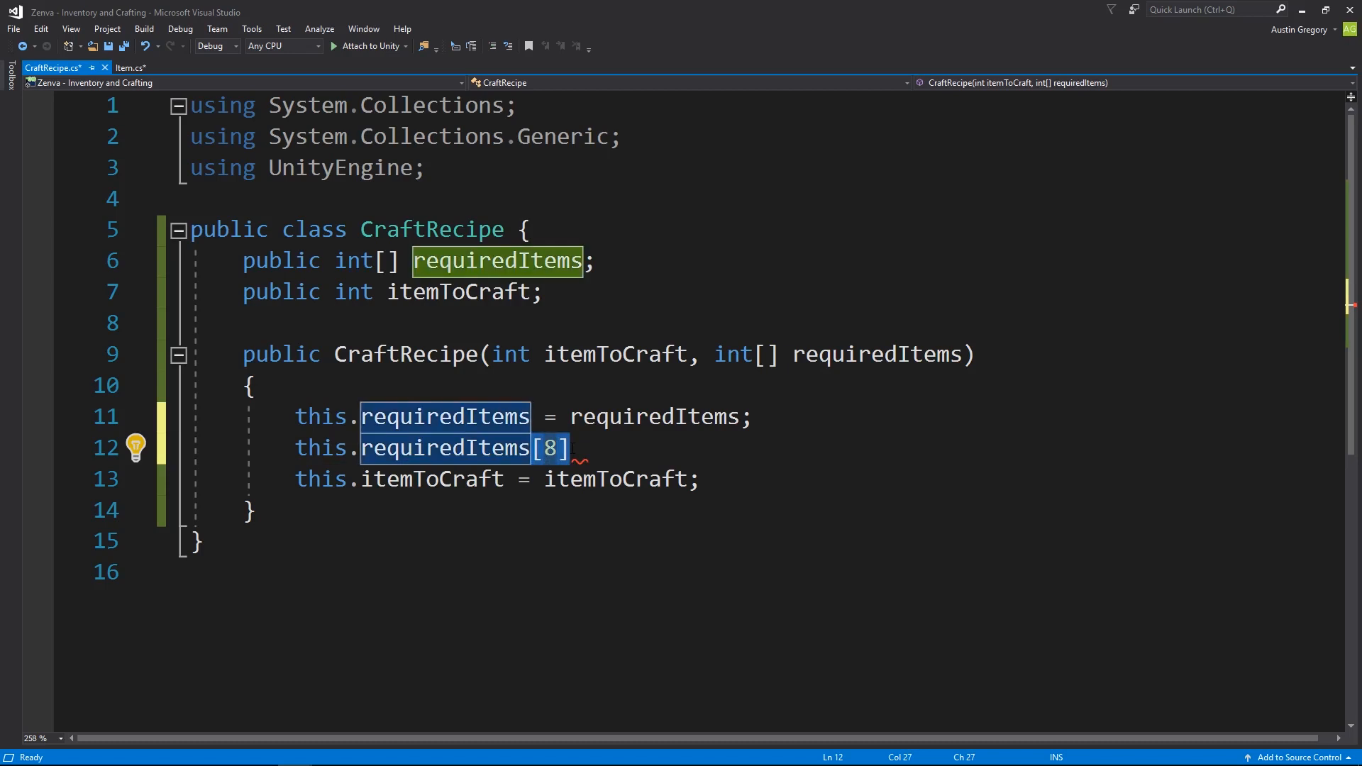